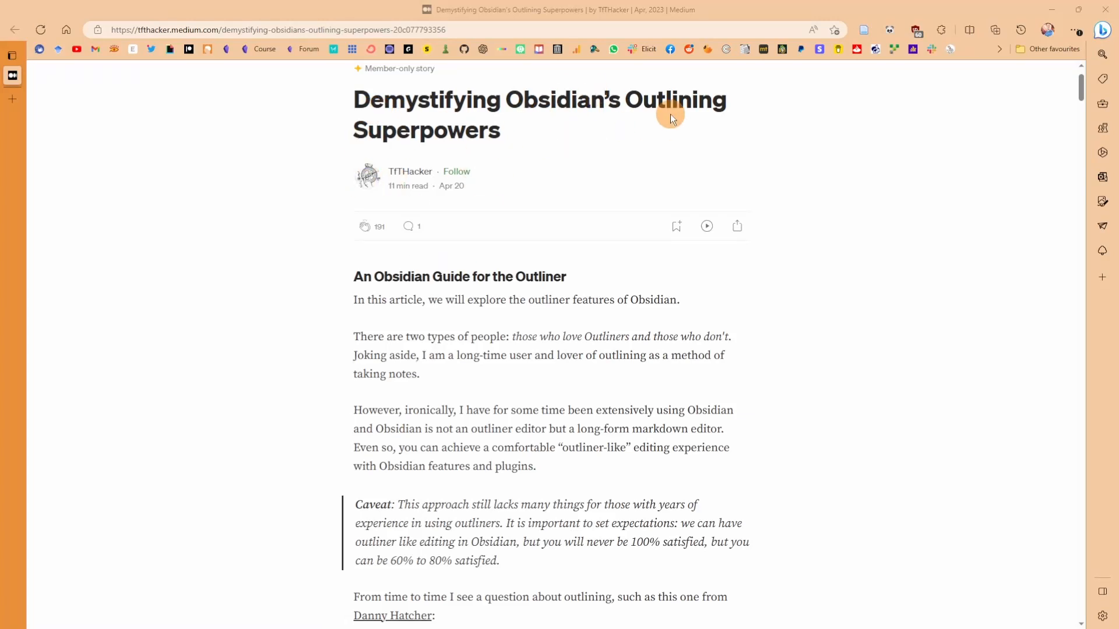
{"action": "mouse_move", "coordinate": [652, 135]}
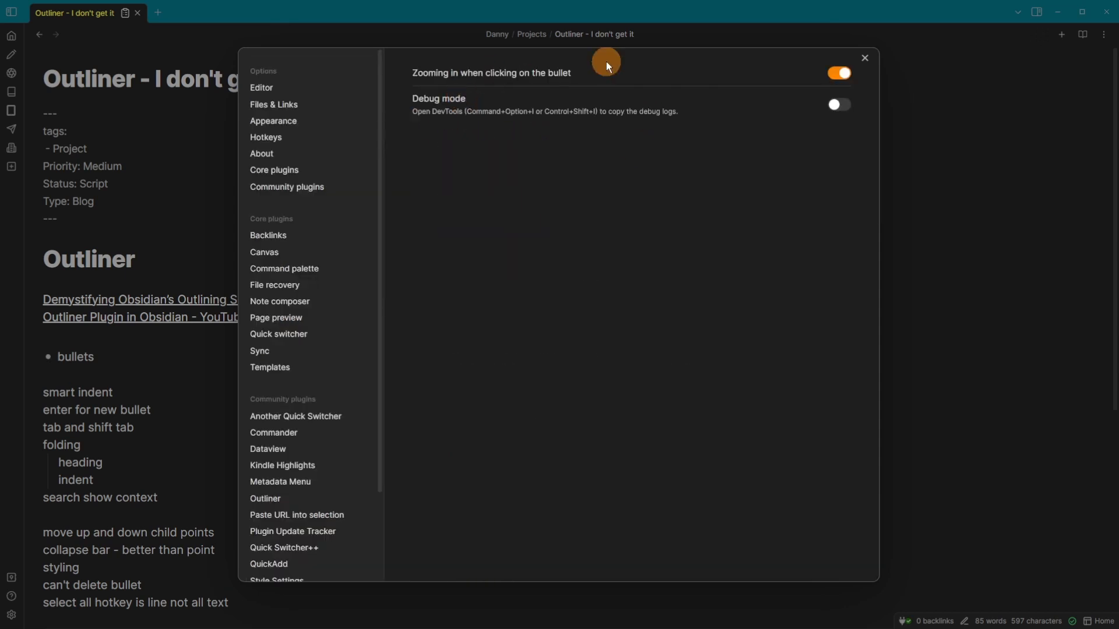
- View the Outliner plugin's option toggles in Settings and return to the note
{"action": "left_click", "coordinate": [265, 394]}
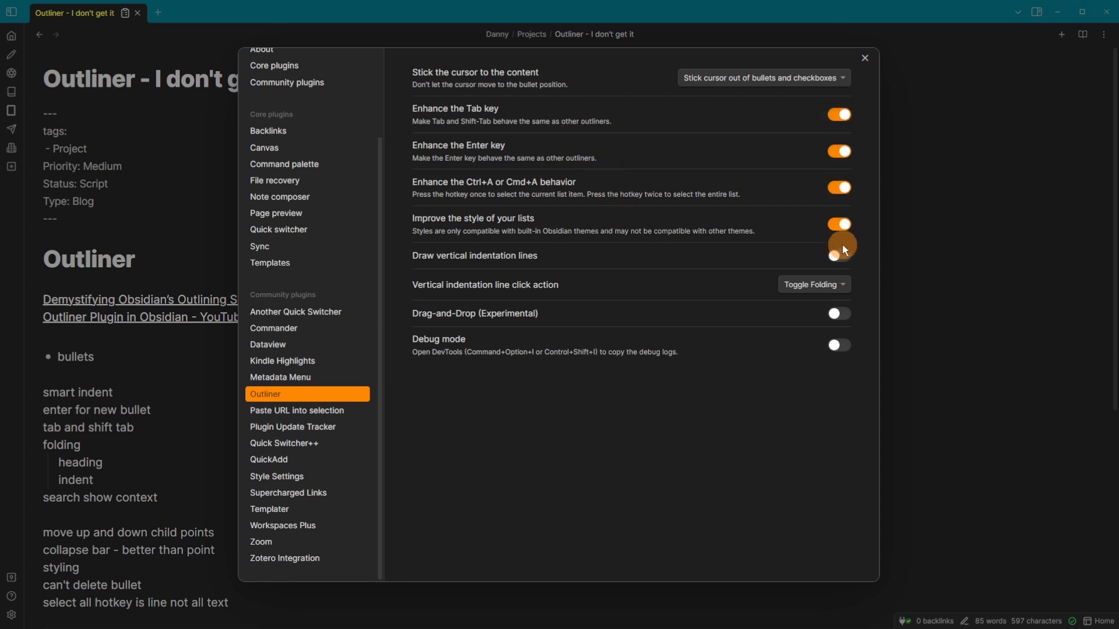
{"action": "left_click", "coordinate": [864, 58]}
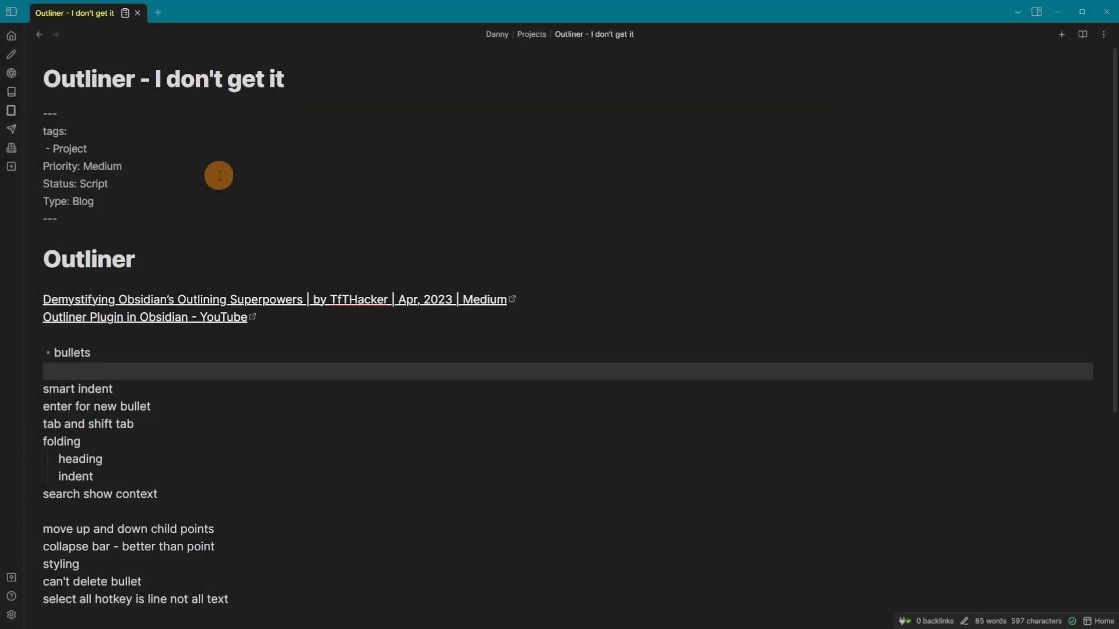
- Confirm 'Smart indent lists' is on and place the caret below the smart indent line
{"action": "scroll", "scroll_direction": "down", "scroll_amount": 3}
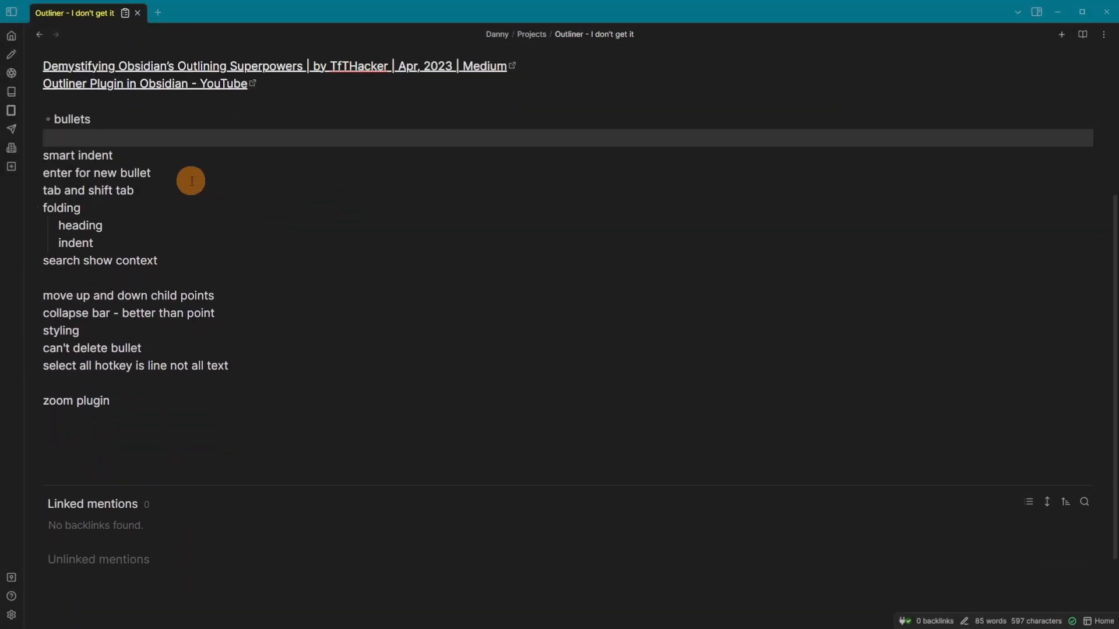
{"action": "left_click", "coordinate": [78, 155]}
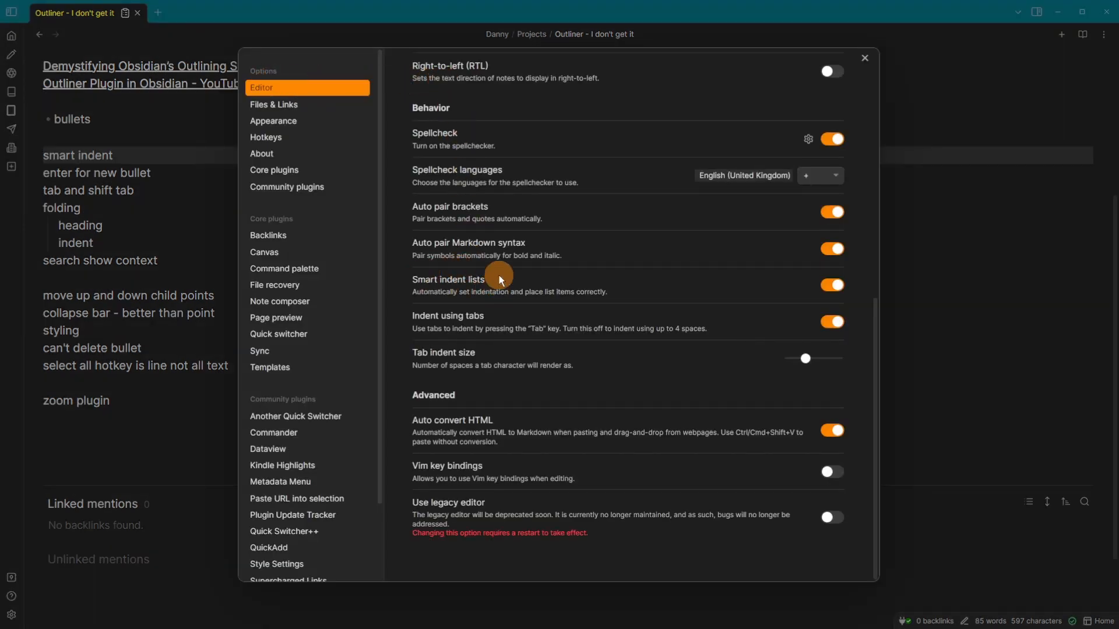
{"action": "mouse_move", "coordinate": [483, 297]}
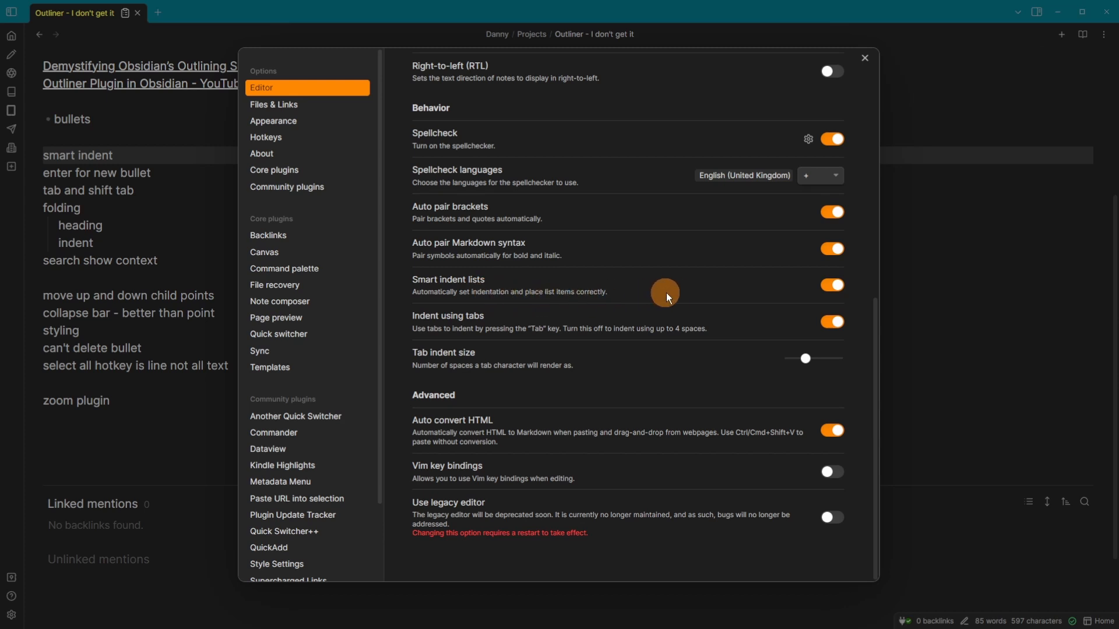
{"action": "left_click", "coordinate": [863, 58]}
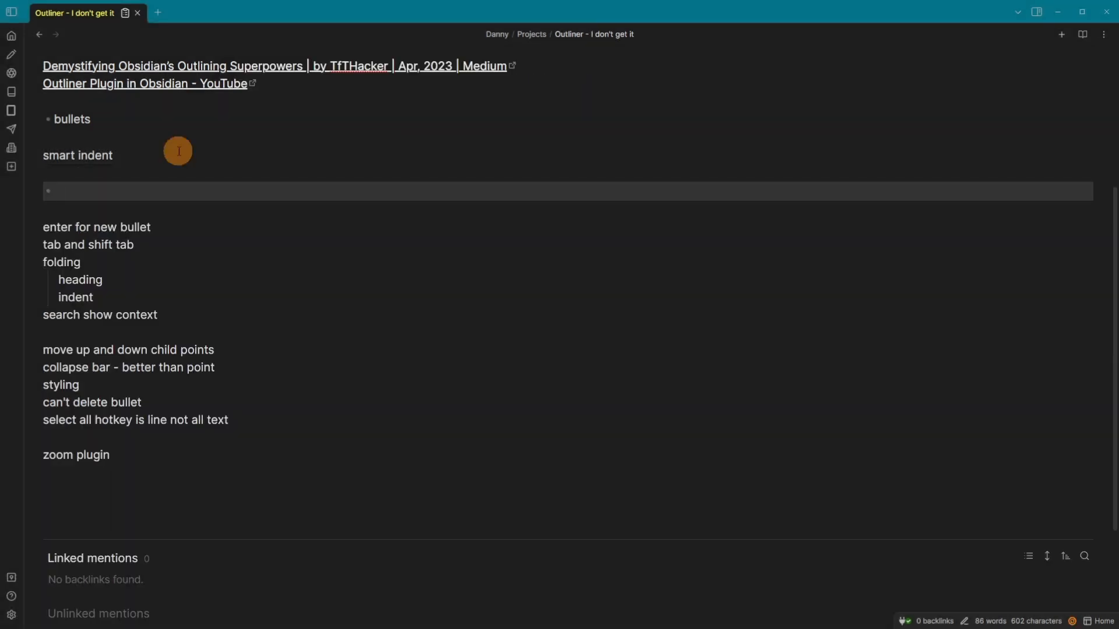
- Add a 'bullet' item with a nested numbered list of 'number' and 'two'
{"action": "type", "text": "bullet"}
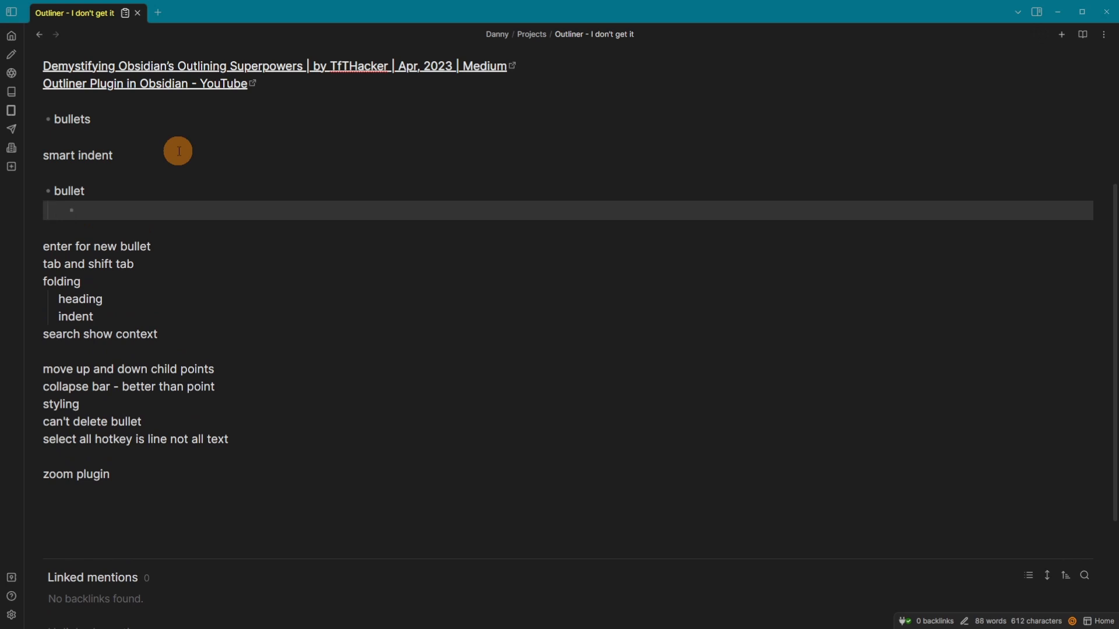
{"action": "type", "text": "1."}
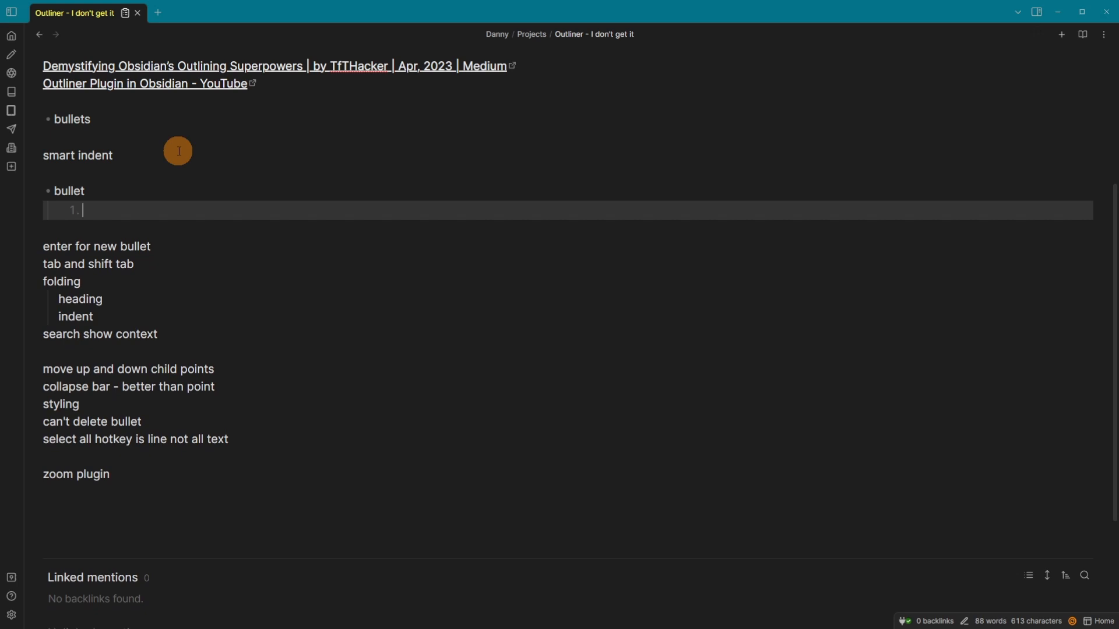
{"action": "type", "text": "number"}
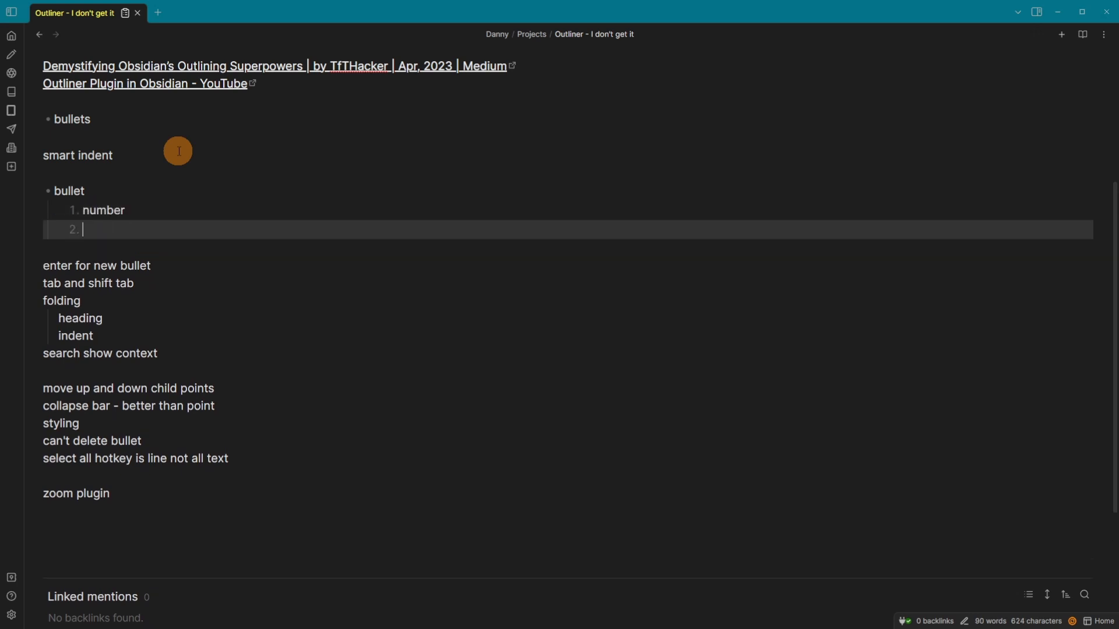
{"action": "type", "text": "two"}
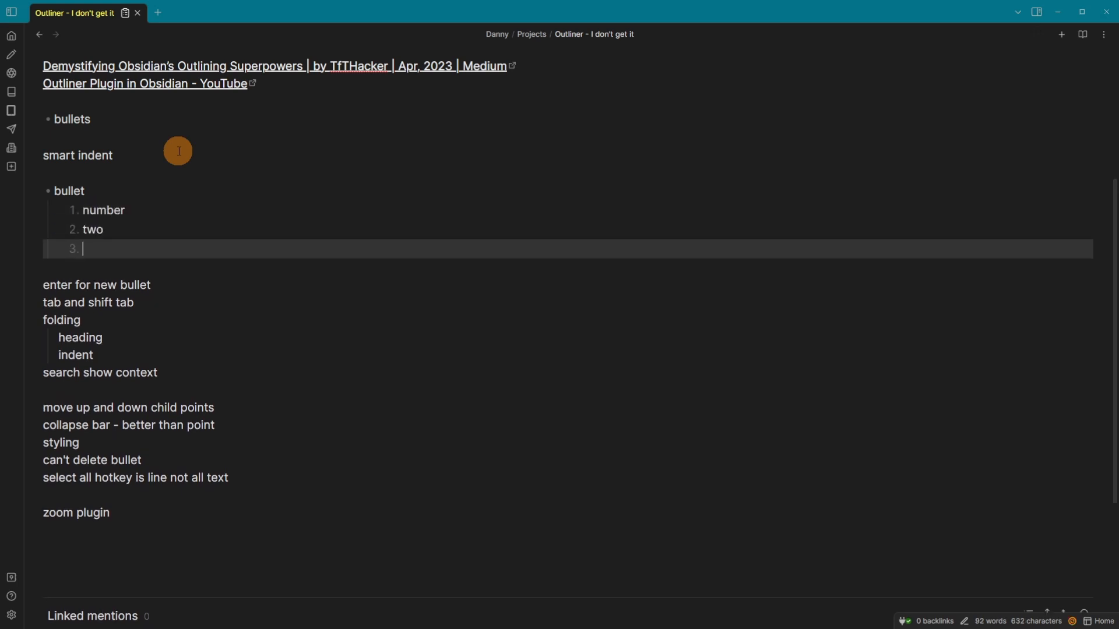
{"action": "key", "text": "Tab"}
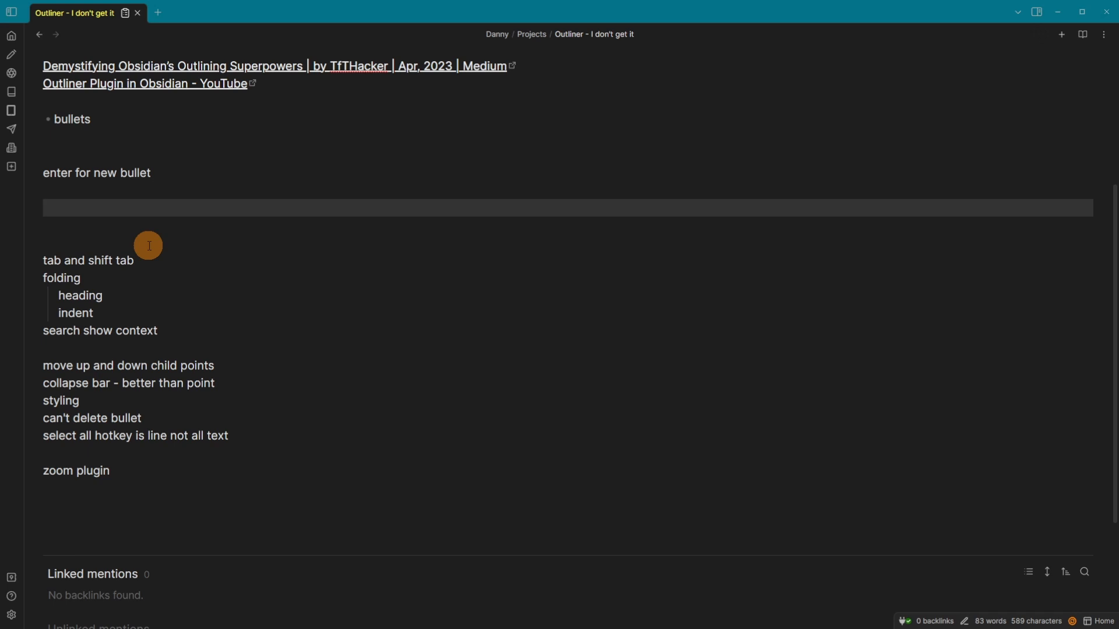
- Add a 'typing words' line followed by an indented 'new text' line
{"action": "type", "text": "typing words"}
{"action": "type", "text": "indents"}
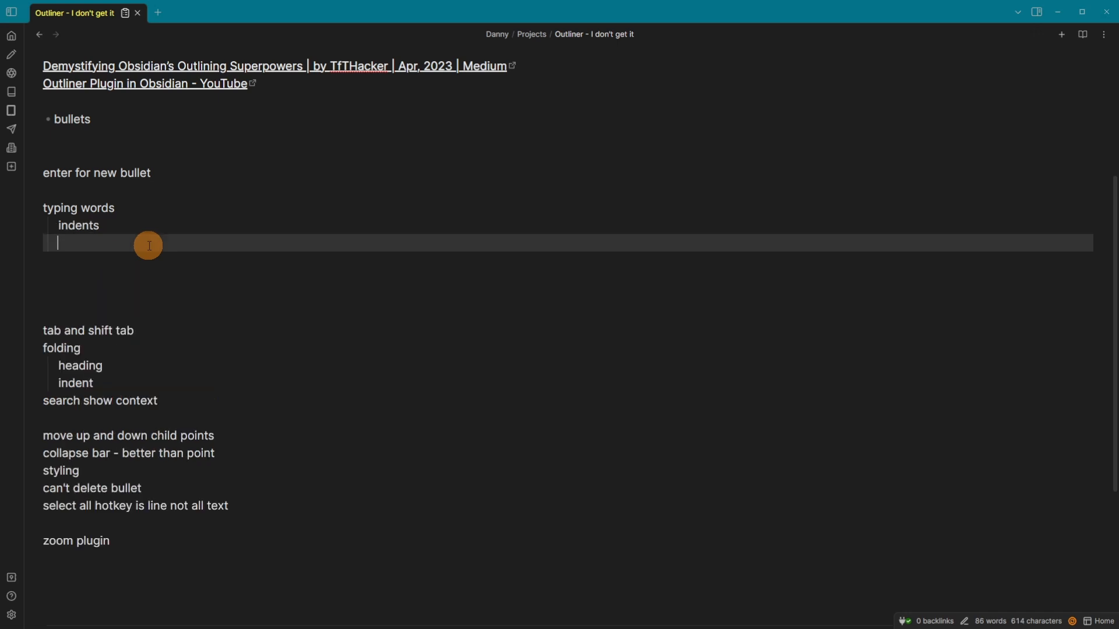
{"action": "key", "text": "enter"}
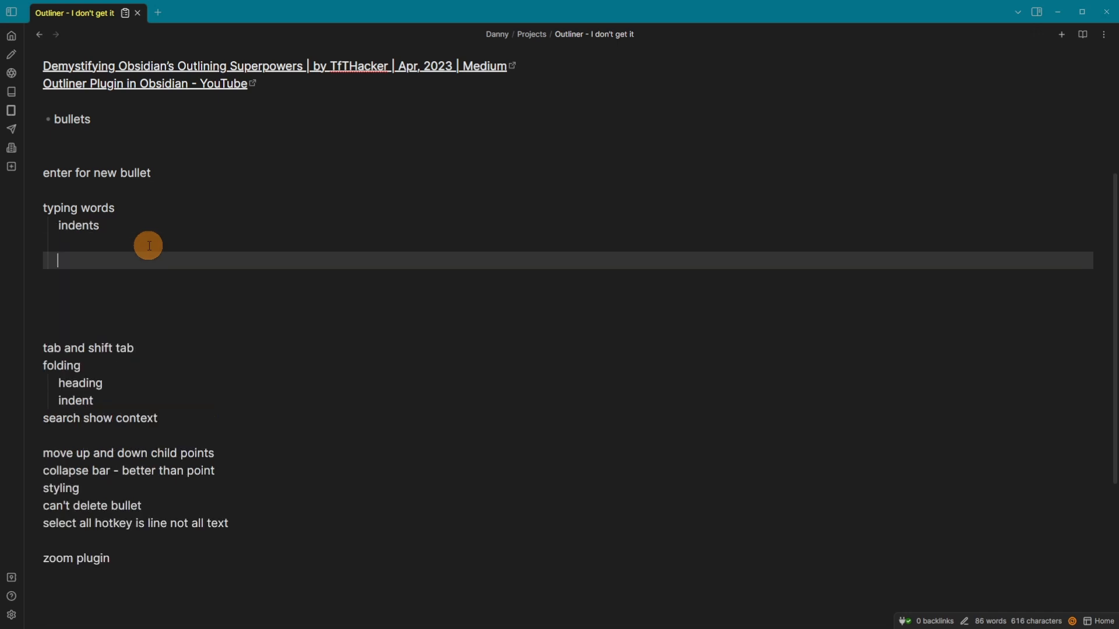
{"action": "type", "text": "new text"}
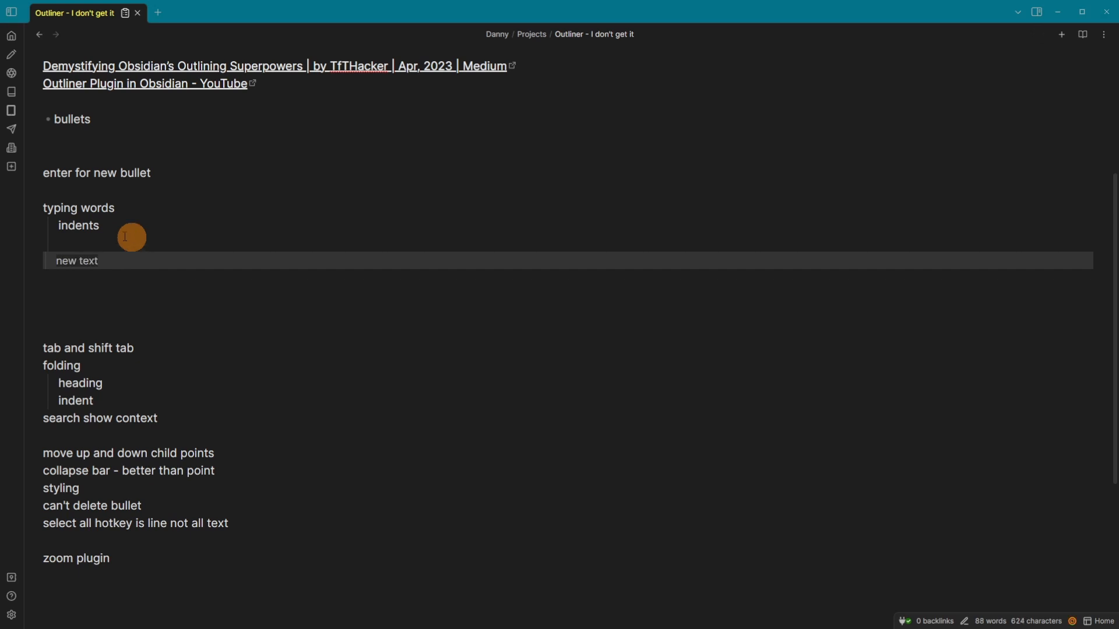
{"action": "mouse_move", "coordinate": [123, 262]}
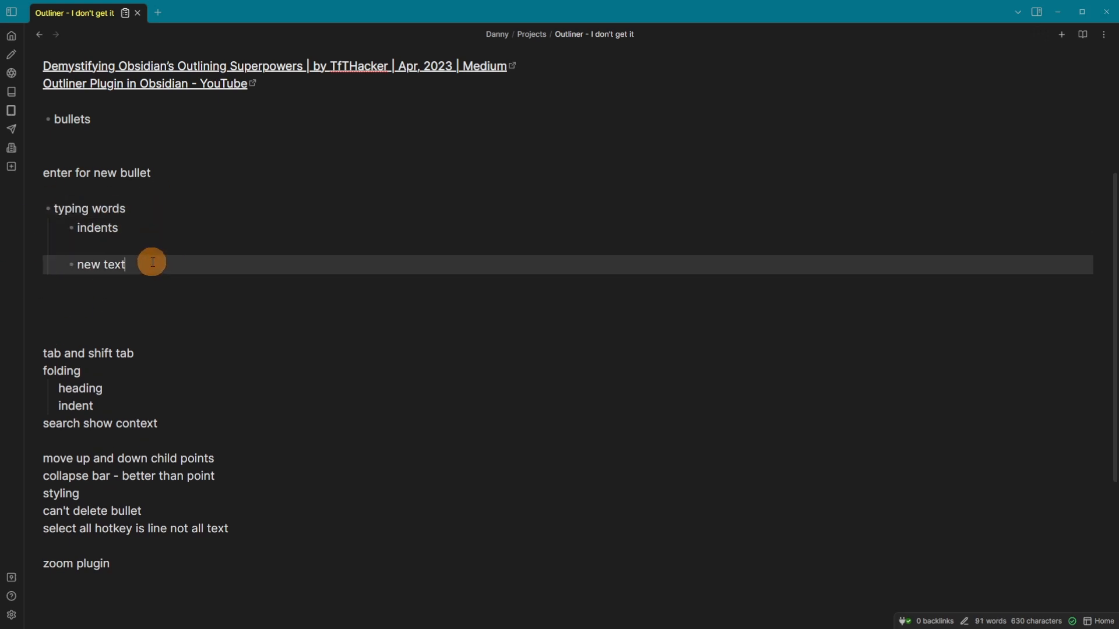
{"action": "mouse_move", "coordinate": [142, 269]}
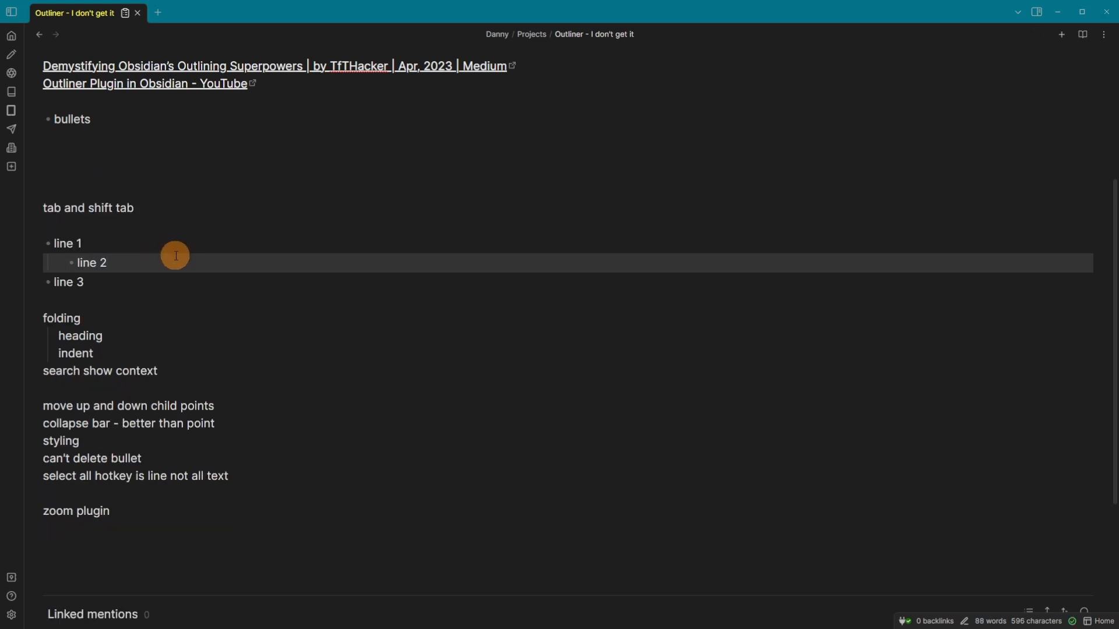
- Outdent the current line so line 2 nests under line 1 before line 3
{"action": "key", "text": "shift+Tab"}
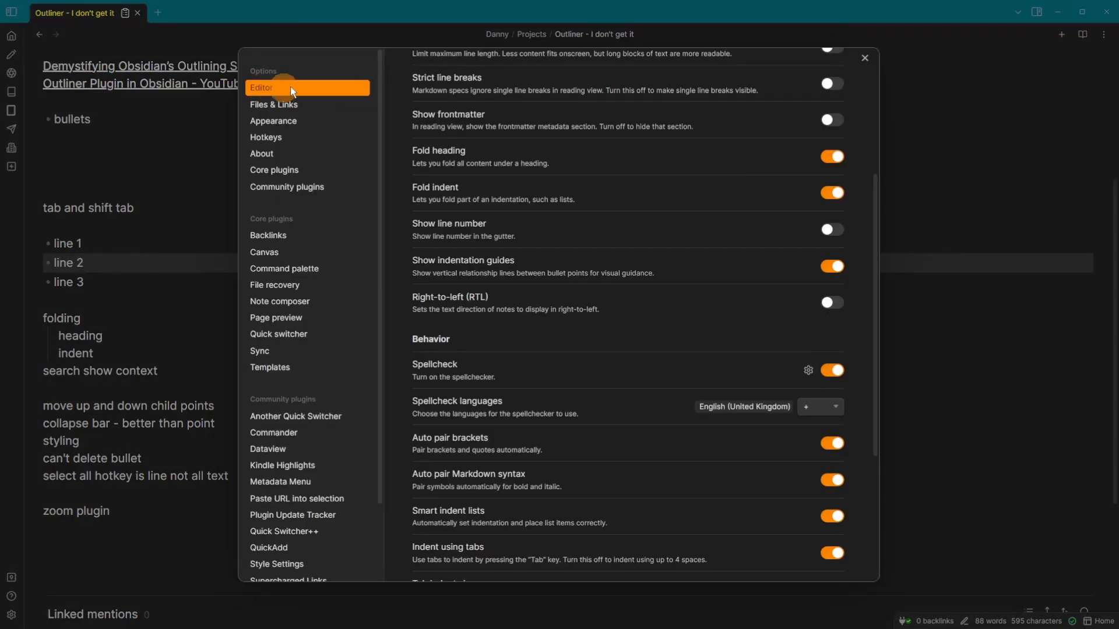
{"action": "mouse_move", "coordinate": [412, 192]}
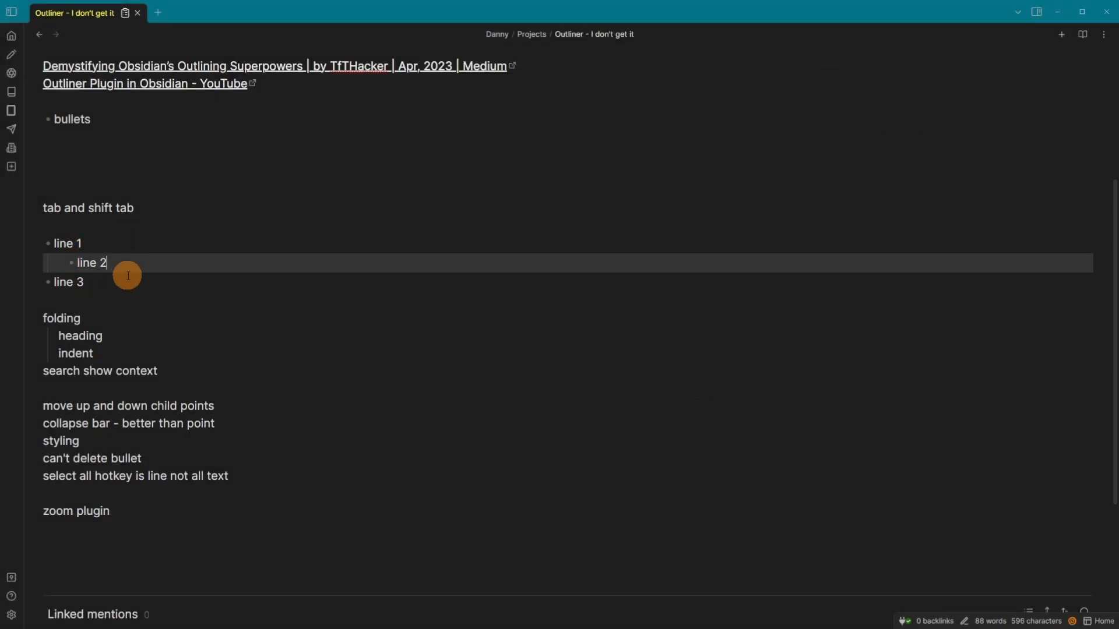
{"action": "mouse_move", "coordinate": [39, 245]}
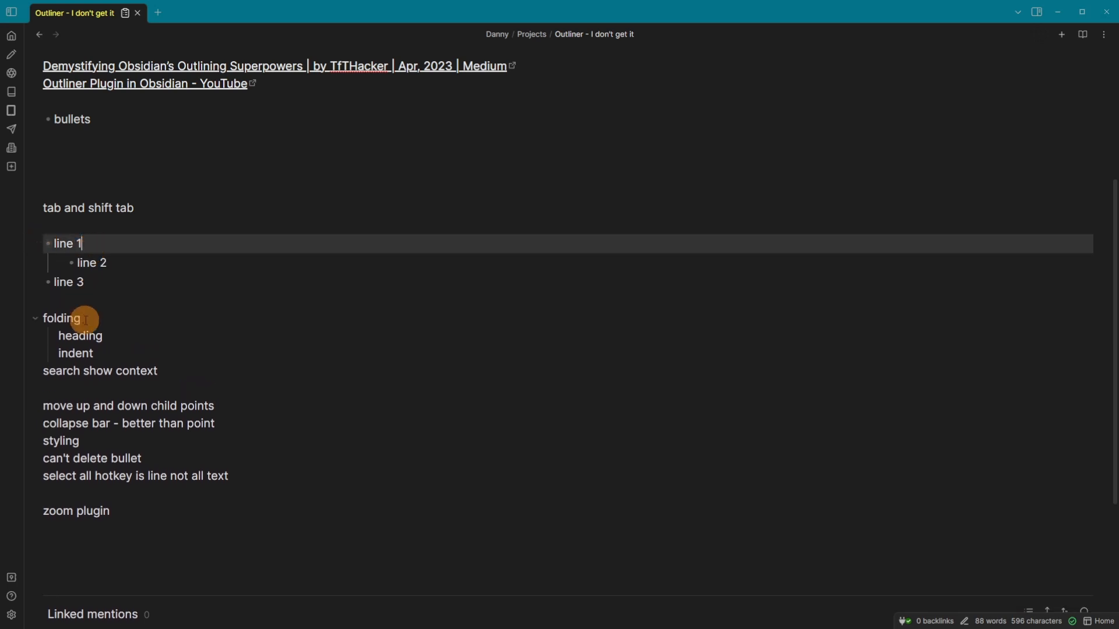
{"action": "mouse_move", "coordinate": [183, 291]}
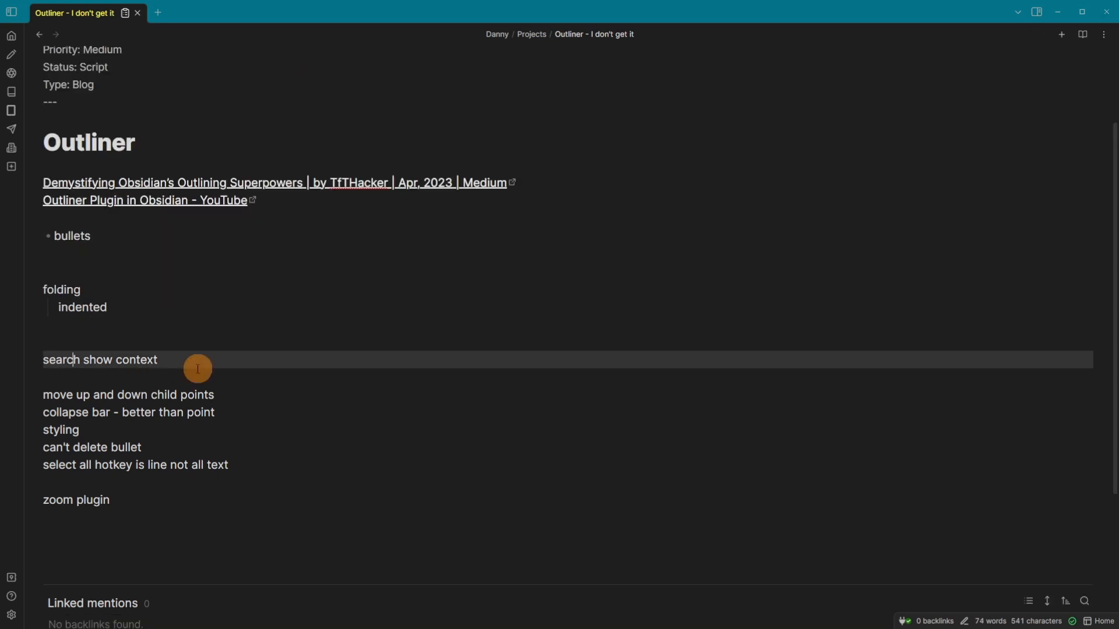
{"action": "mouse_move", "coordinate": [155, 356]}
{"action": "type", "text": "folding"}
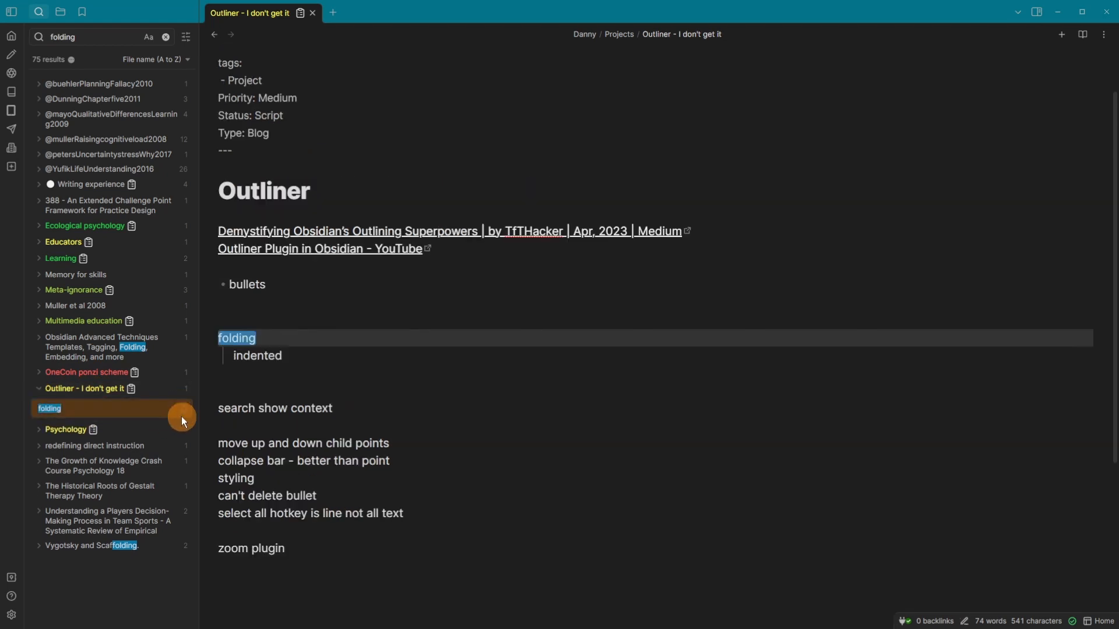
- Expand the 'folding' match in the Outliner note and toggle 'Show more context' in search options
{"action": "left_click", "coordinate": [50, 408]}
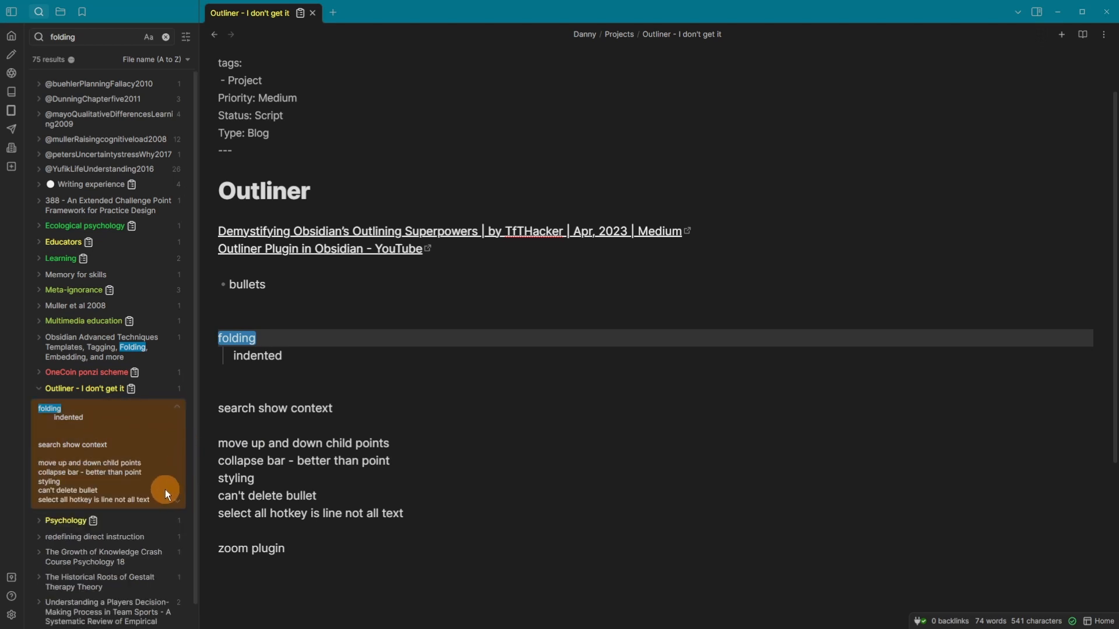
{"action": "mouse_move", "coordinate": [130, 356]}
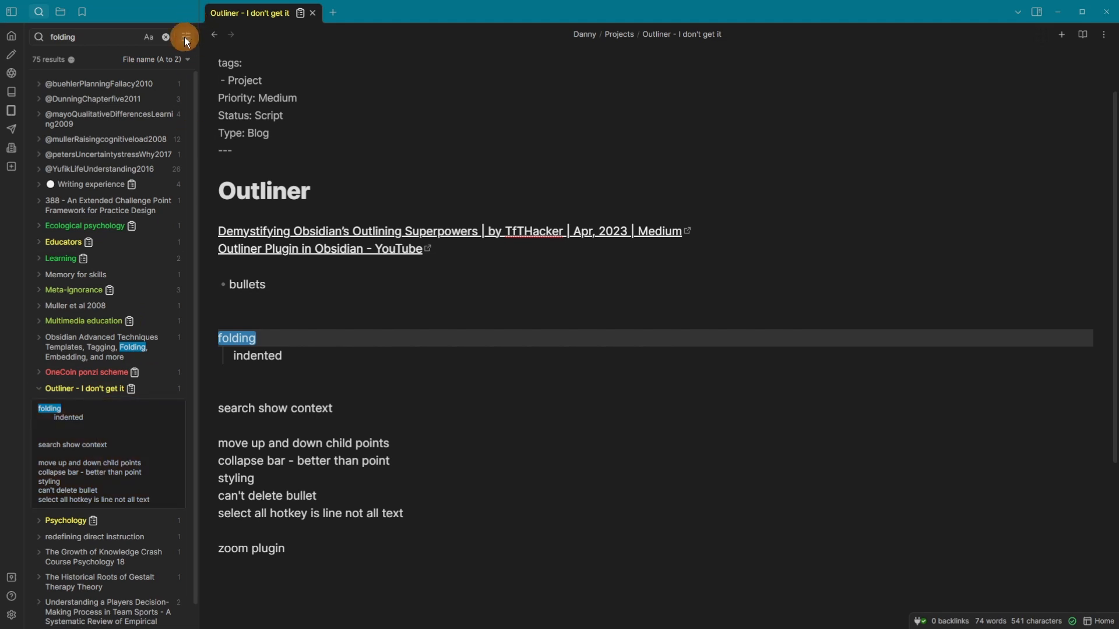
{"action": "left_click", "coordinate": [184, 36]}
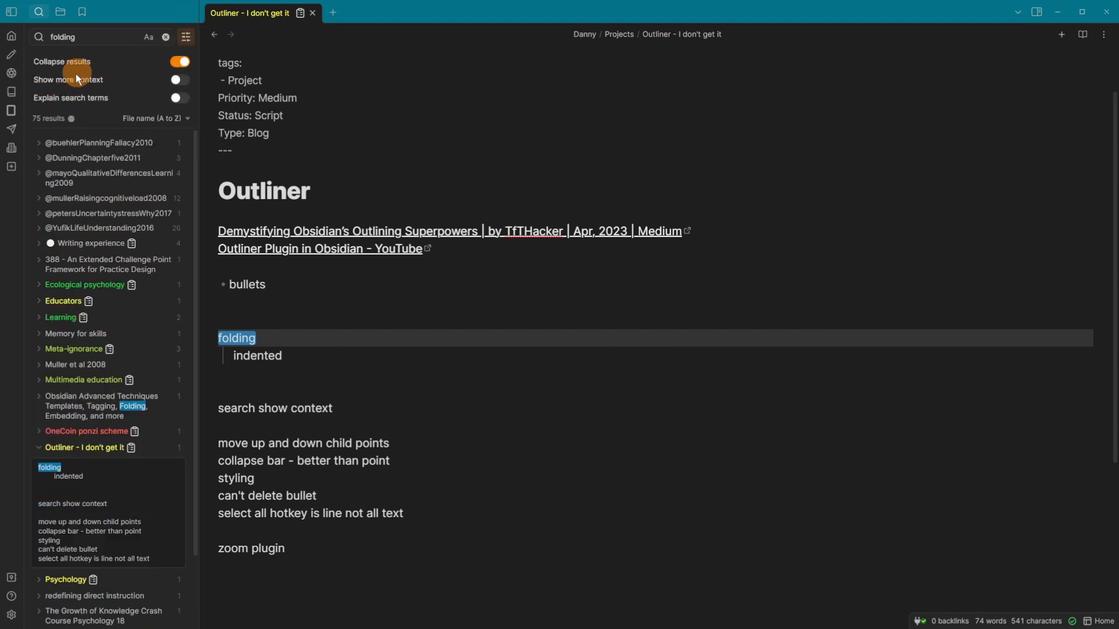
{"action": "left_click", "coordinate": [179, 79]}
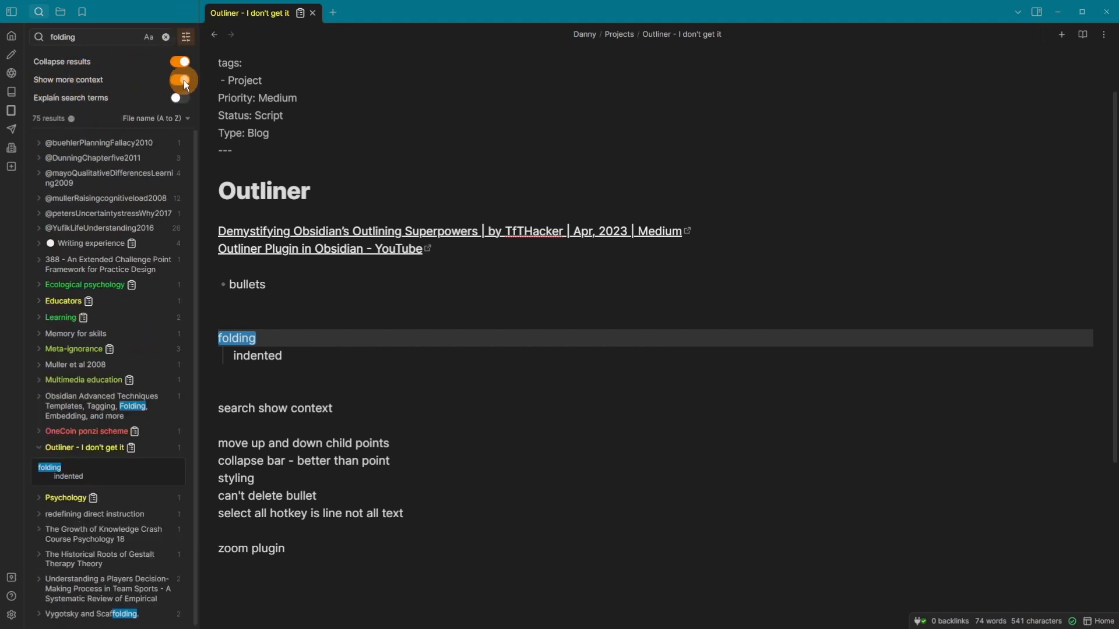
{"action": "left_click", "coordinate": [177, 80]}
{"action": "type", "text": "line"}
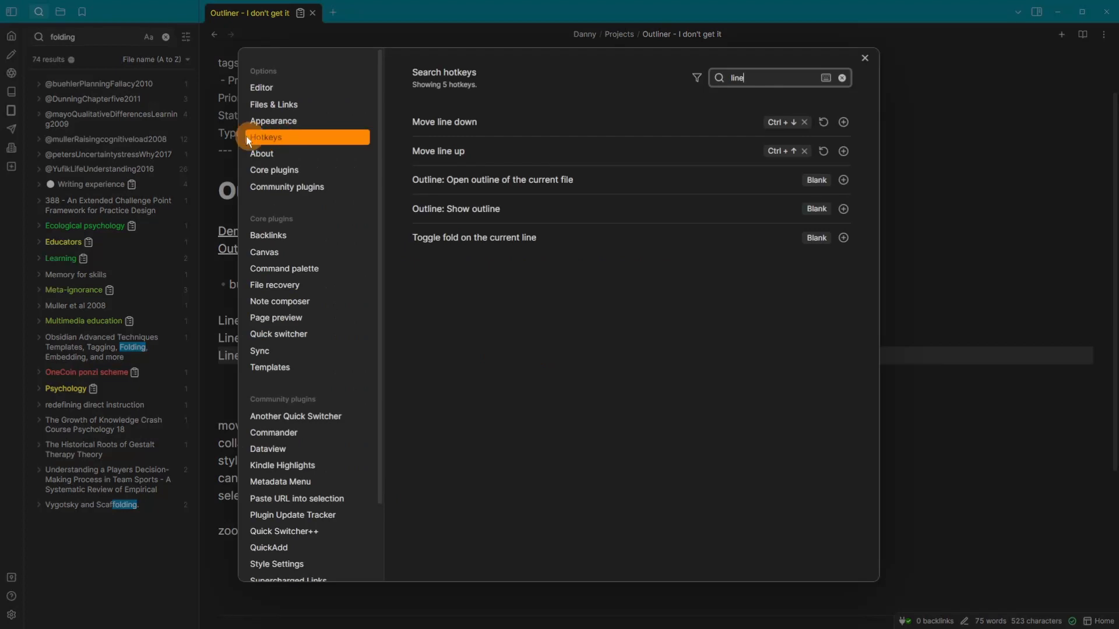
{"action": "mouse_move", "coordinate": [767, 65]}
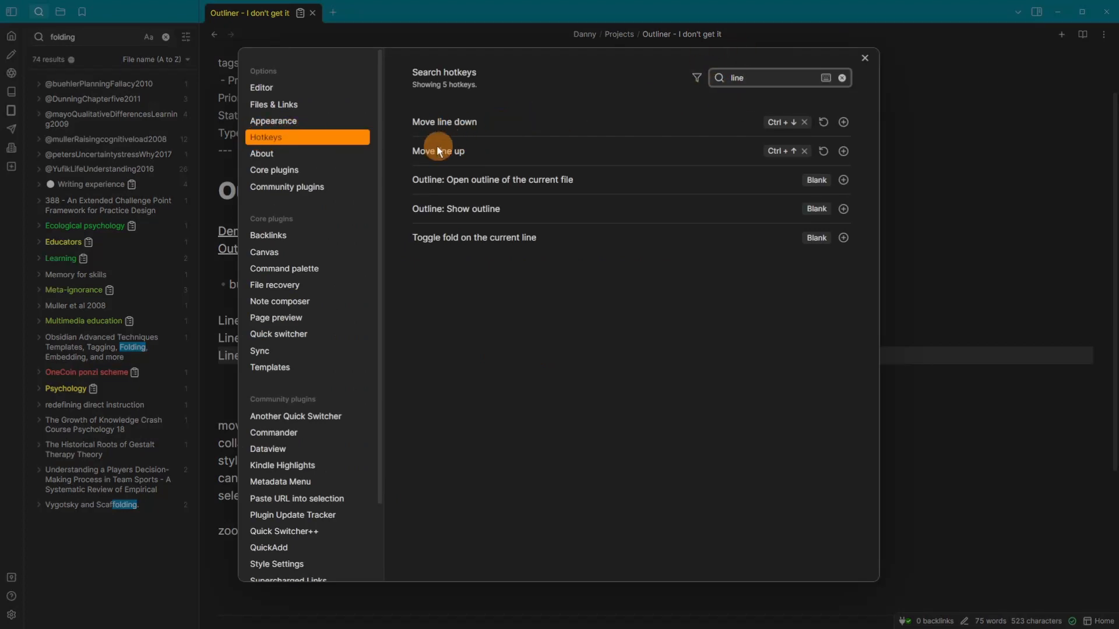
{"action": "mouse_move", "coordinate": [790, 155]}
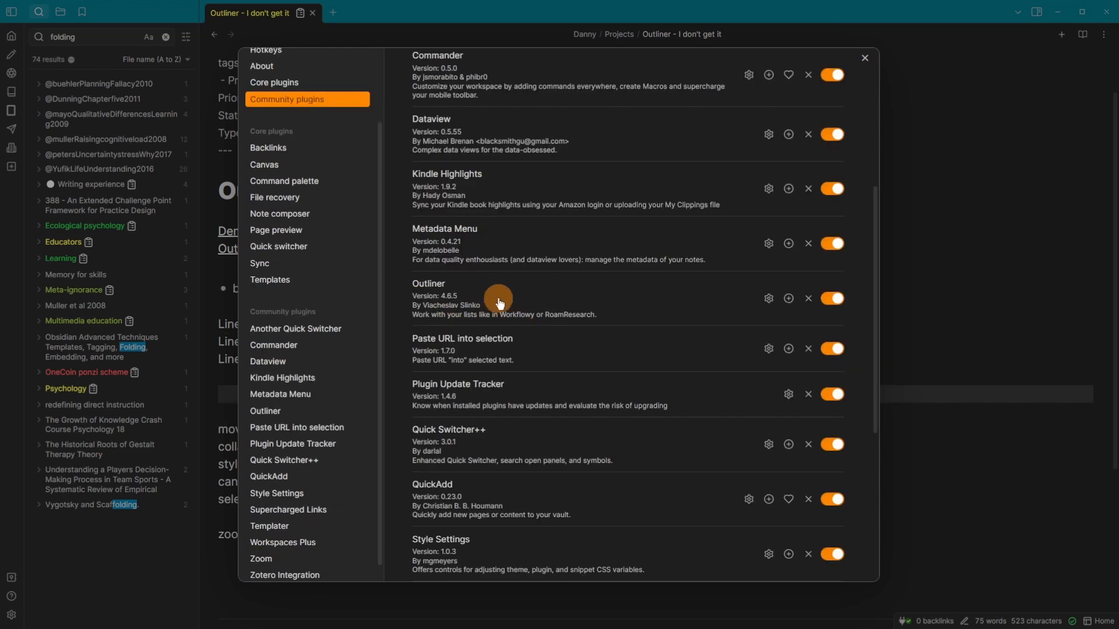
- Leave Settings and return to the note to reorder Line 3 above Line 2
{"action": "left_click", "coordinate": [863, 58]}
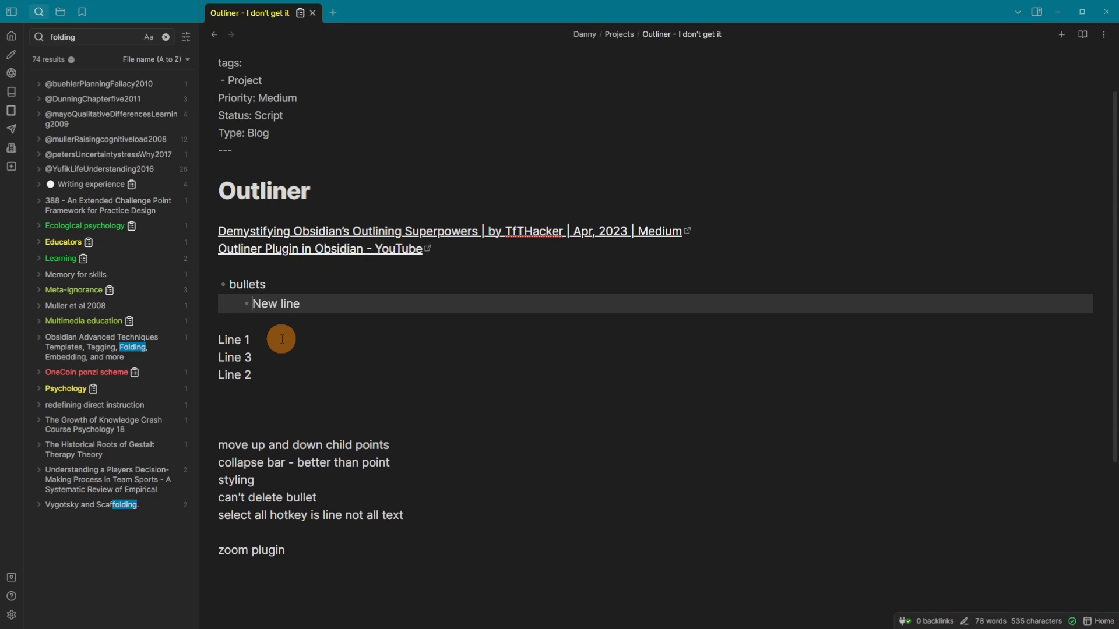
{"action": "mouse_move", "coordinate": [299, 507]}
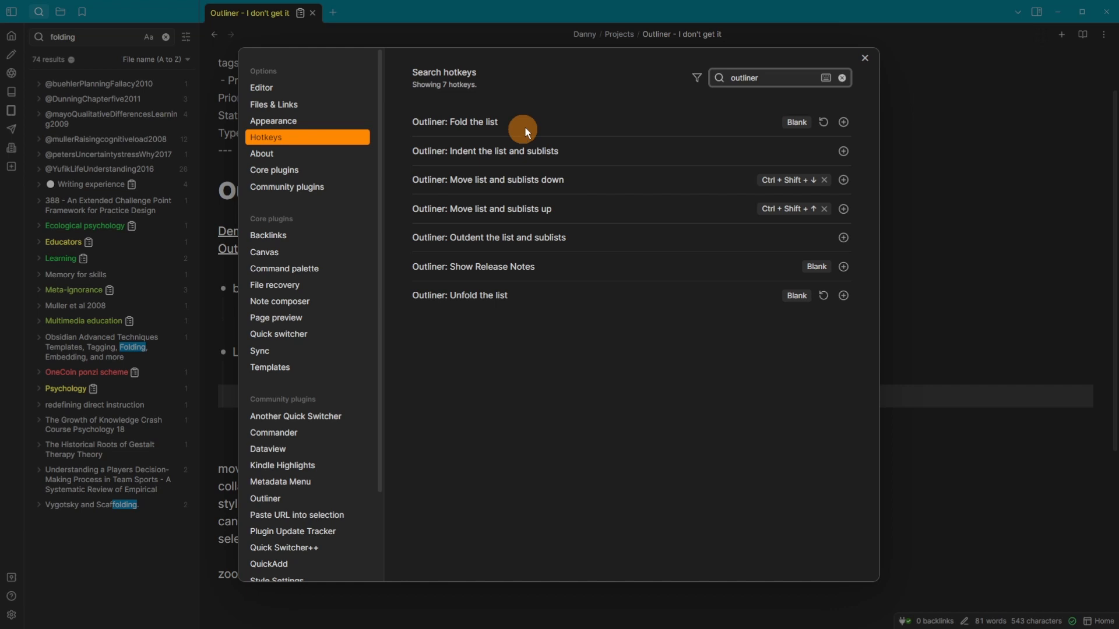
{"action": "mouse_move", "coordinate": [484, 159]}
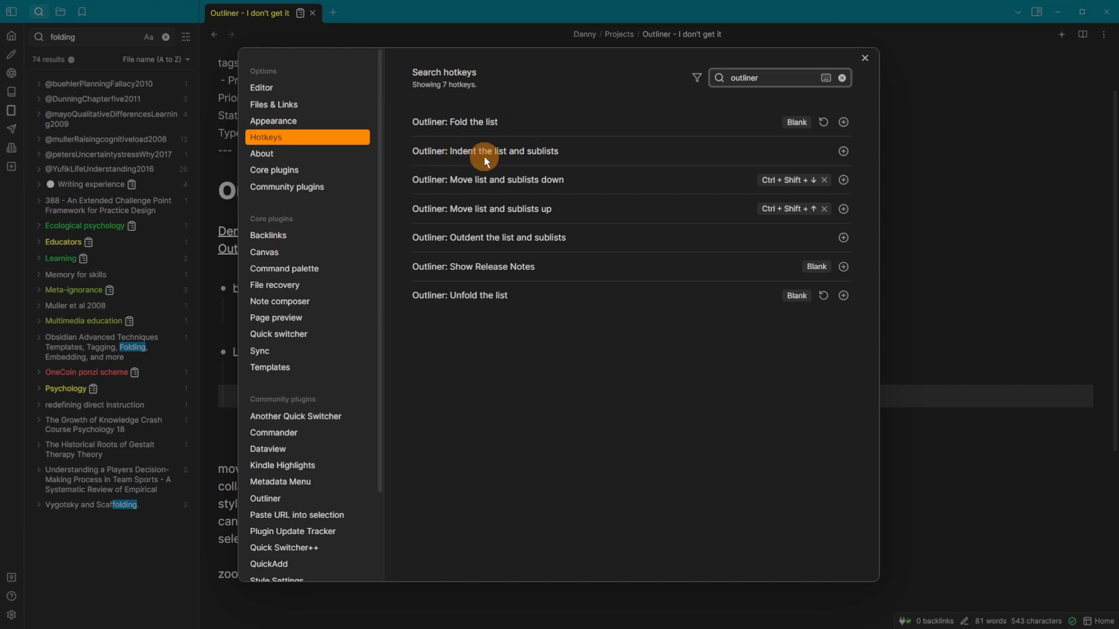
{"action": "mouse_move", "coordinate": [467, 181]}
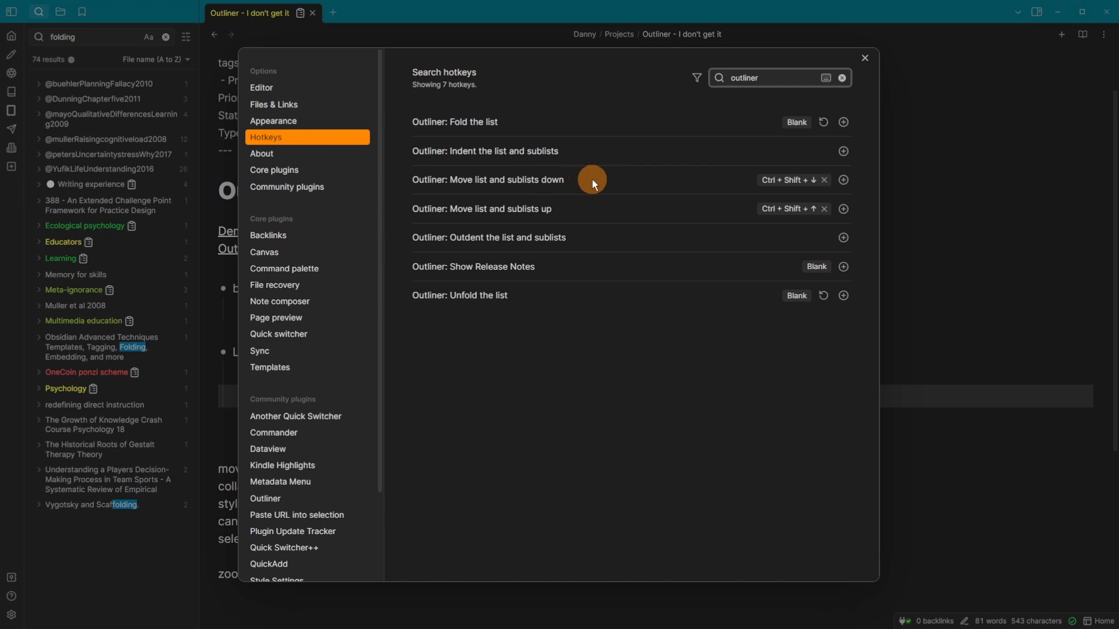
{"action": "mouse_move", "coordinate": [599, 208]}
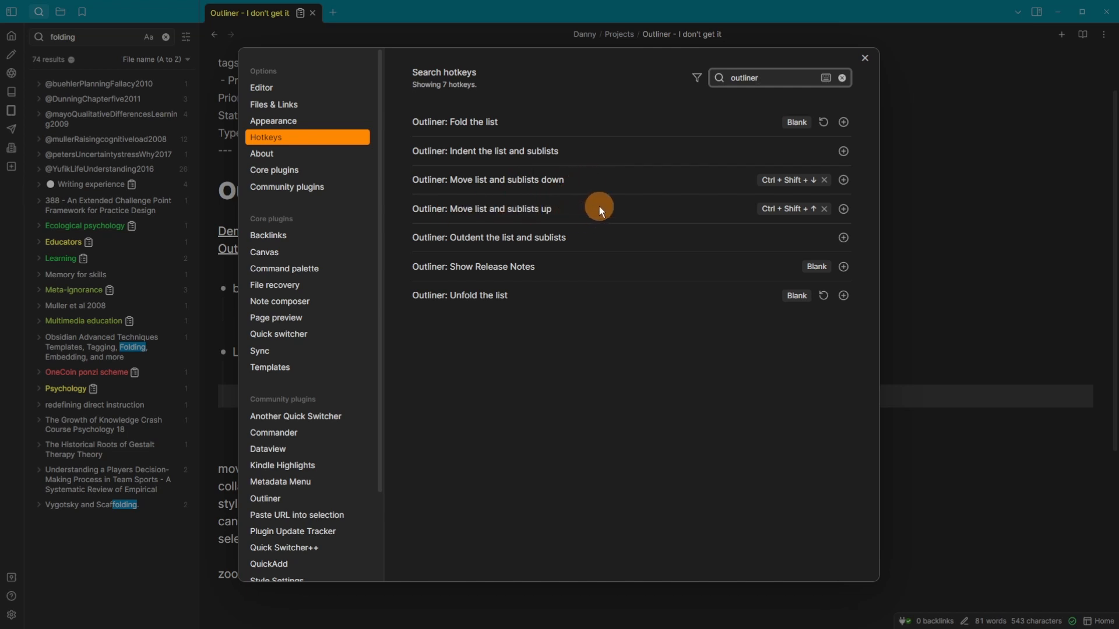
{"action": "mouse_move", "coordinate": [609, 240]}
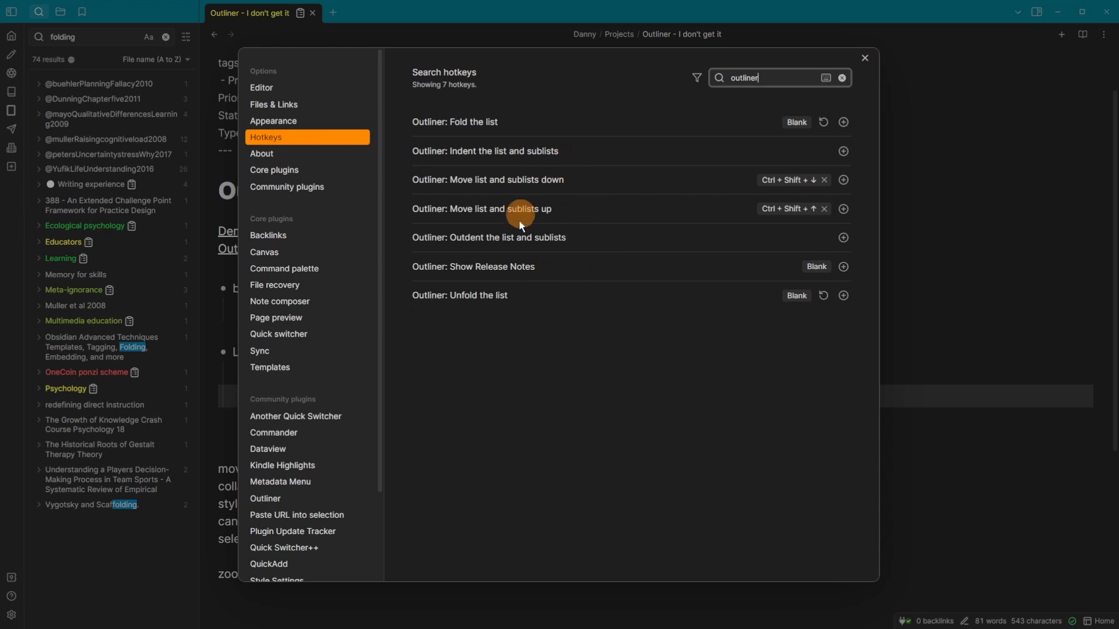
{"action": "mouse_move", "coordinate": [606, 184]}
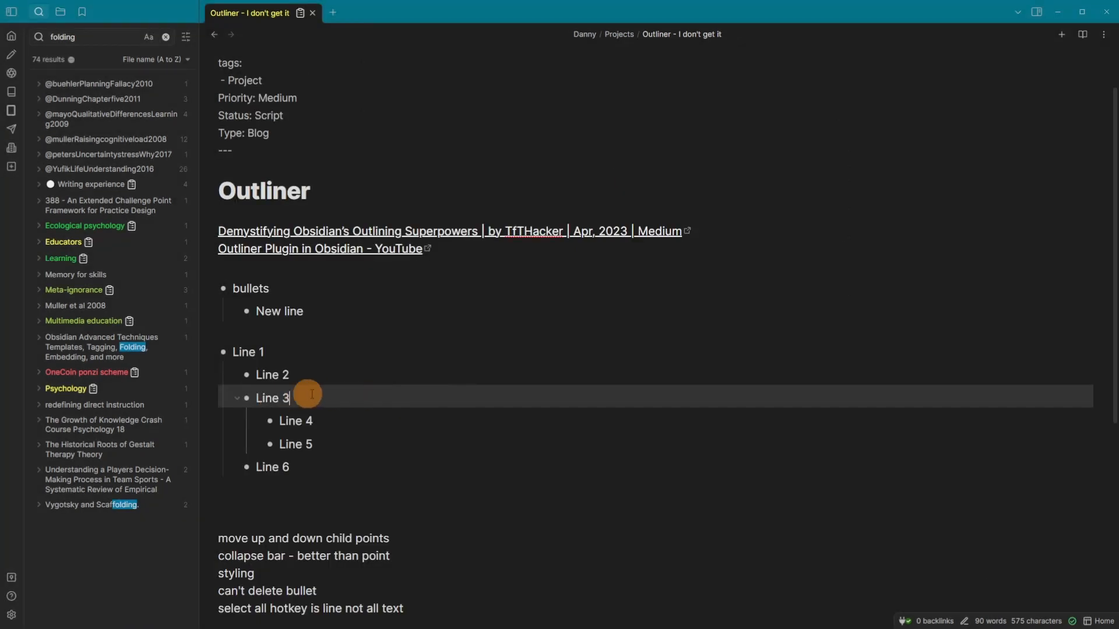
{"action": "mouse_move", "coordinate": [345, 398]}
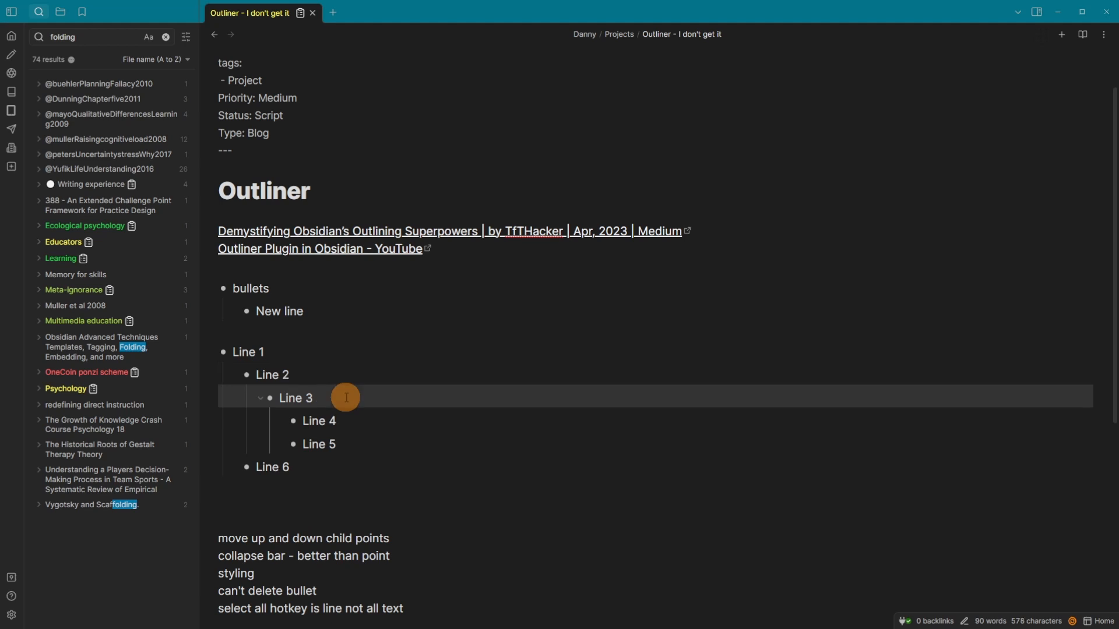
- Place the caret at the Line 3 item to indent it under Line 2
{"action": "left_click", "coordinate": [312, 399]}
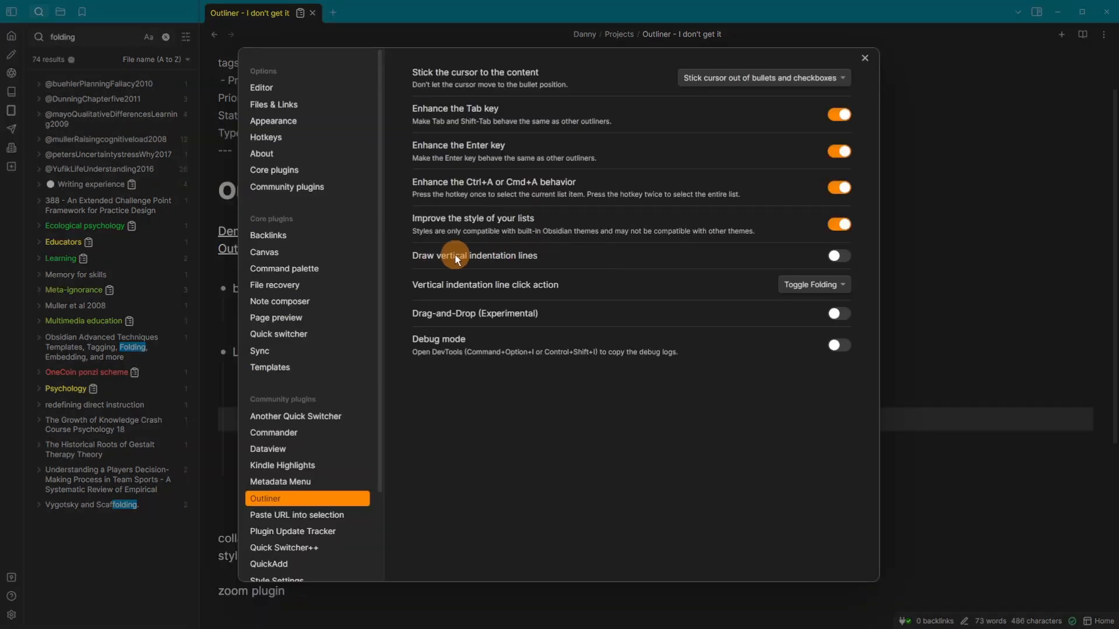
- Enable 'Draw vertical indentation lines' and set the line click action to Zoom In
{"action": "left_click", "coordinate": [838, 255]}
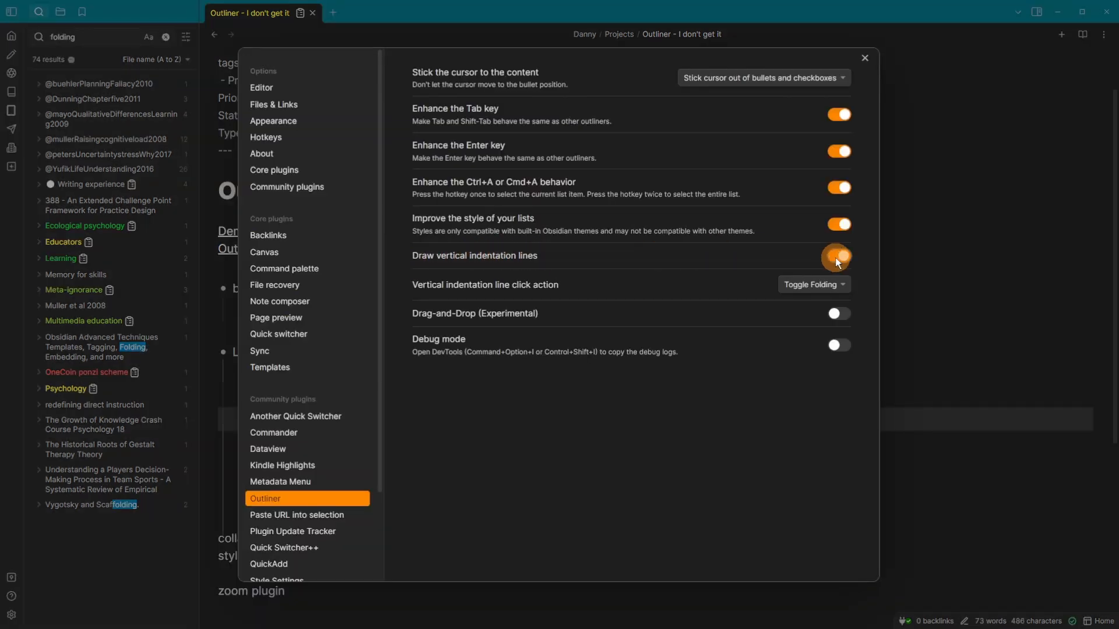
{"action": "left_click", "coordinate": [812, 284]}
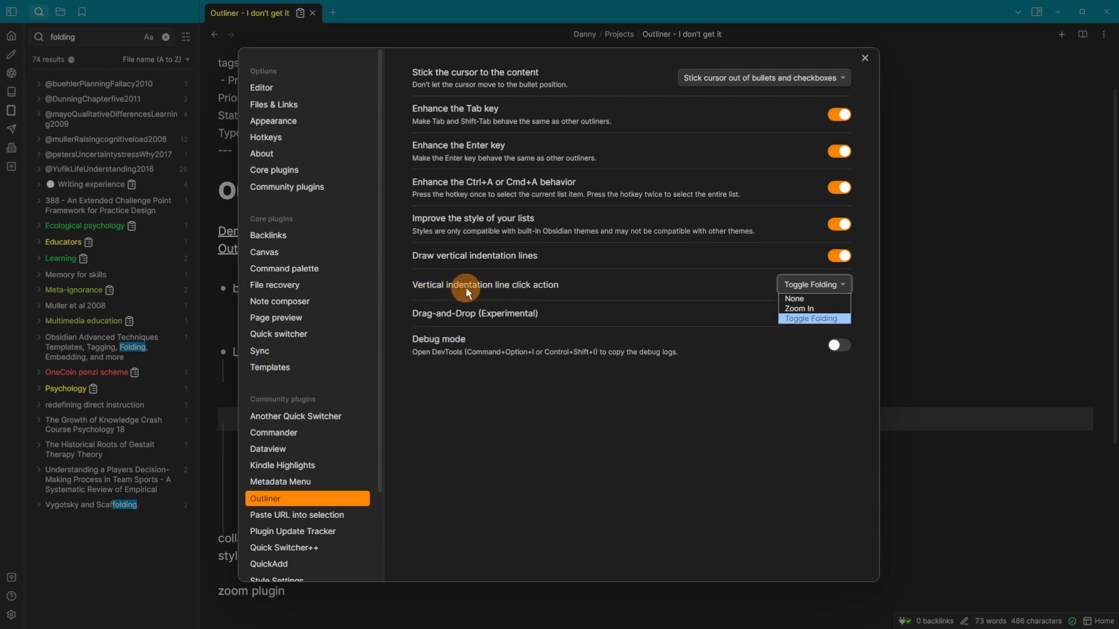
{"action": "mouse_move", "coordinate": [804, 293]}
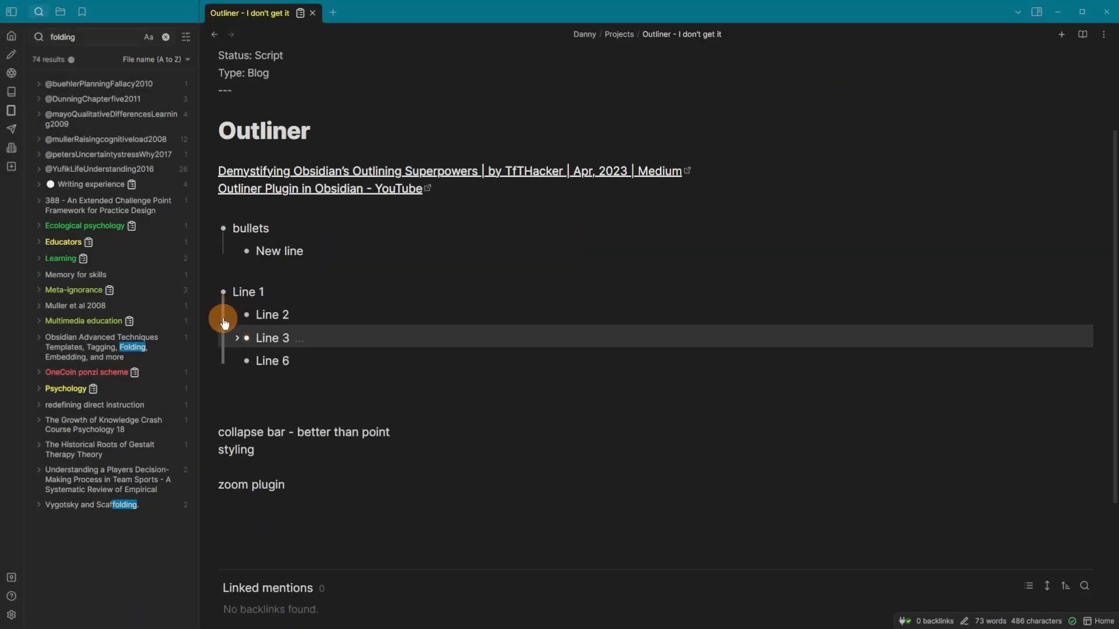
{"action": "left_click", "coordinate": [236, 338]}
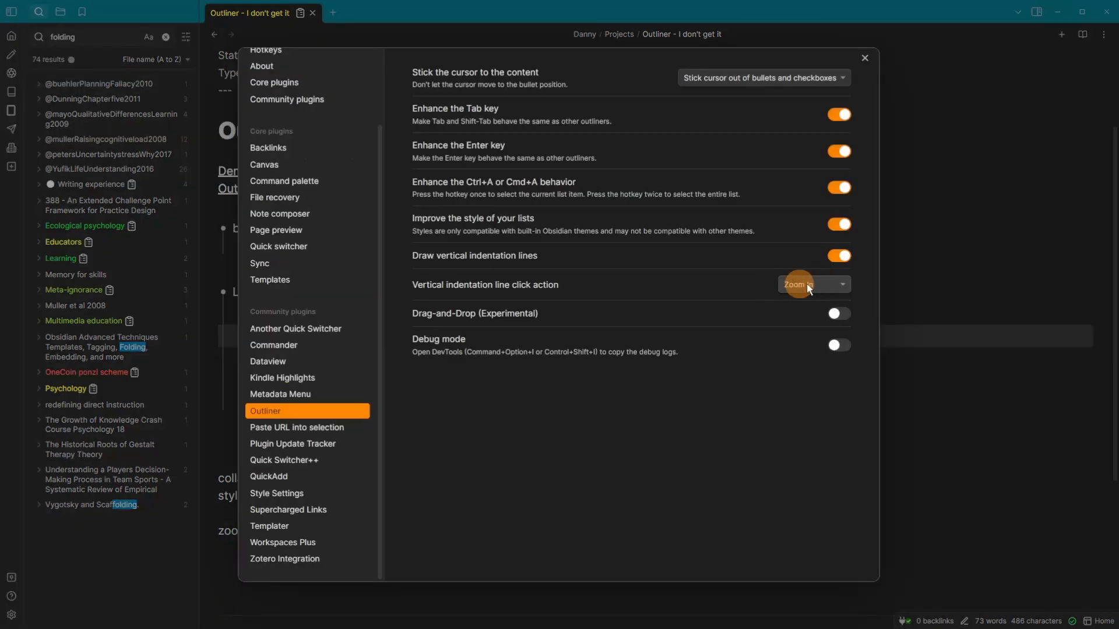
{"action": "left_click", "coordinate": [862, 59]}
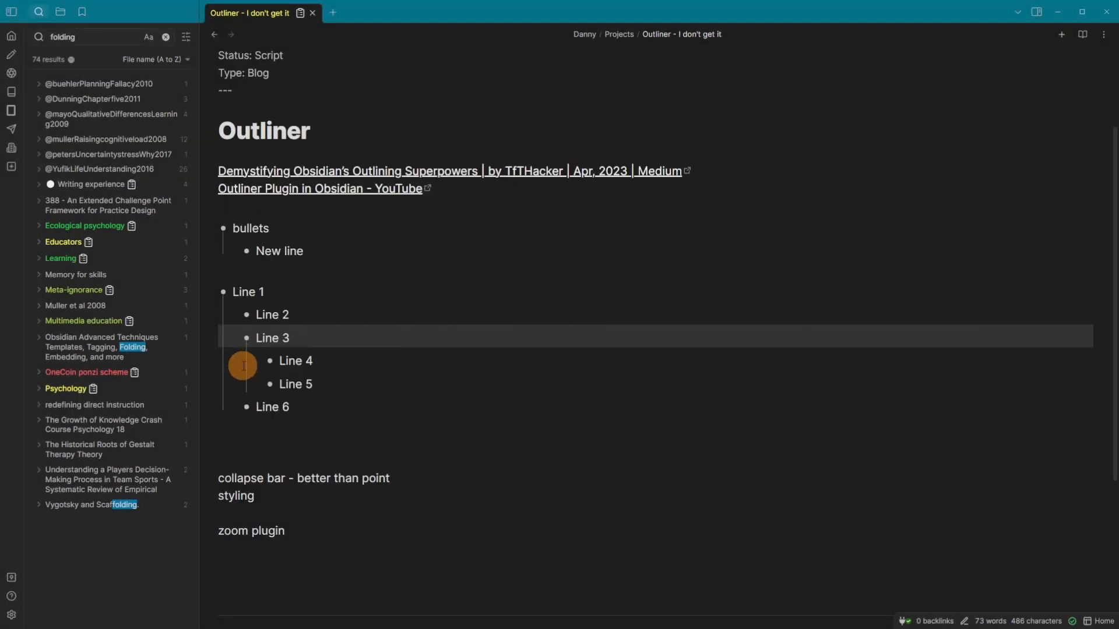
{"action": "mouse_move", "coordinate": [221, 360]}
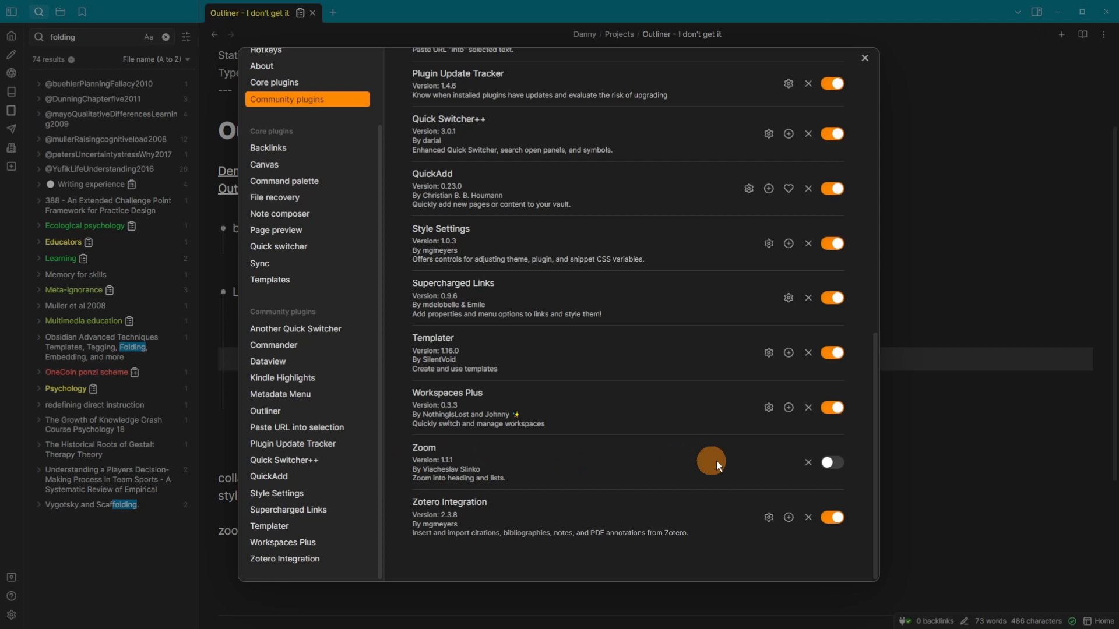
- Enable the Zoom community plugin and return to the note
{"action": "left_click", "coordinate": [830, 462]}
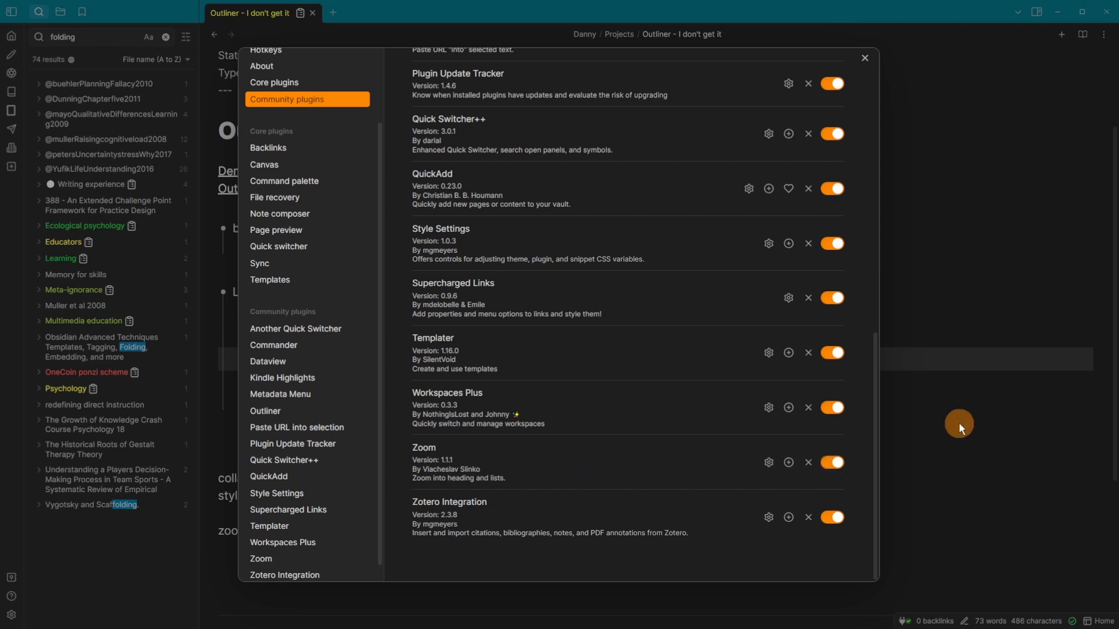
{"action": "left_click", "coordinate": [864, 58]}
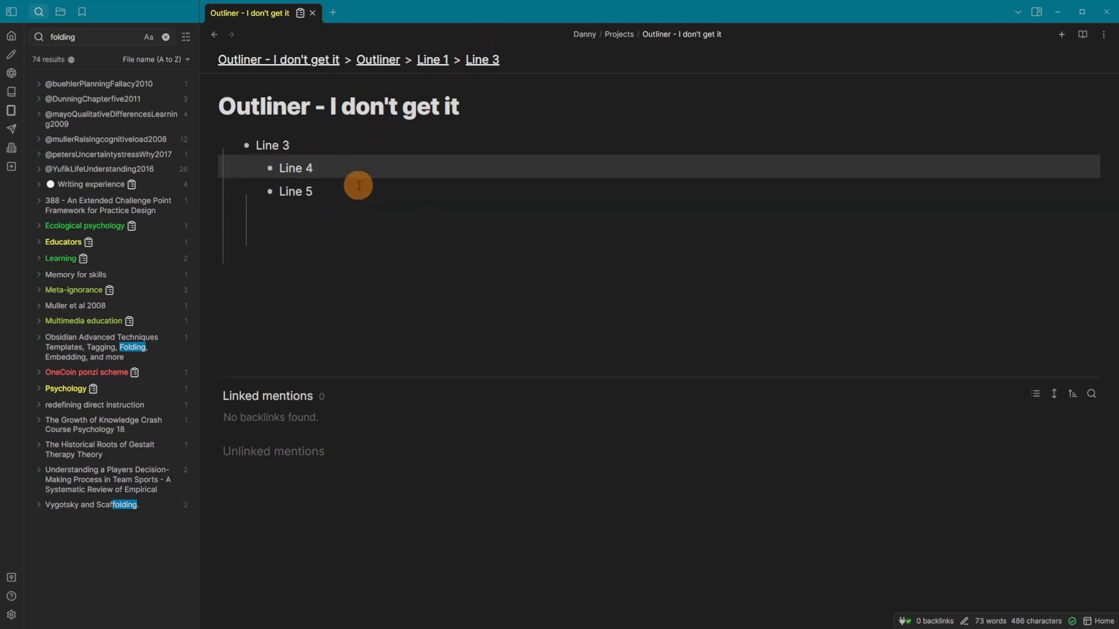
- Add 'Line 6' as a child of the zoomed Line 3 branch, then zoom back out to the whole note
{"action": "type", "text": "Line 6"}
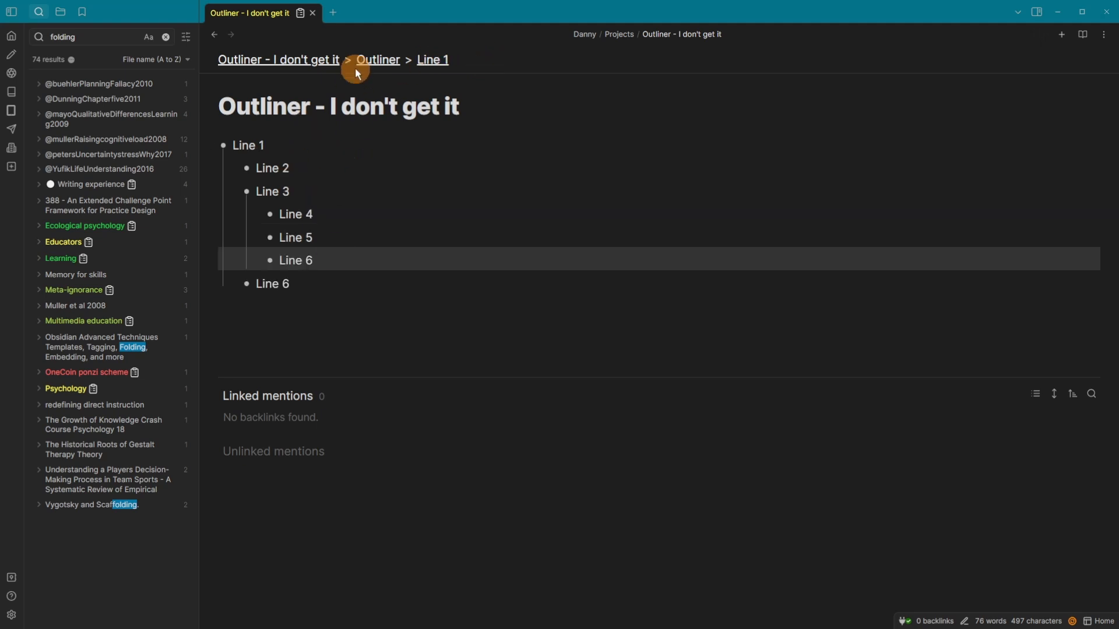
{"action": "left_click", "coordinate": [376, 59]}
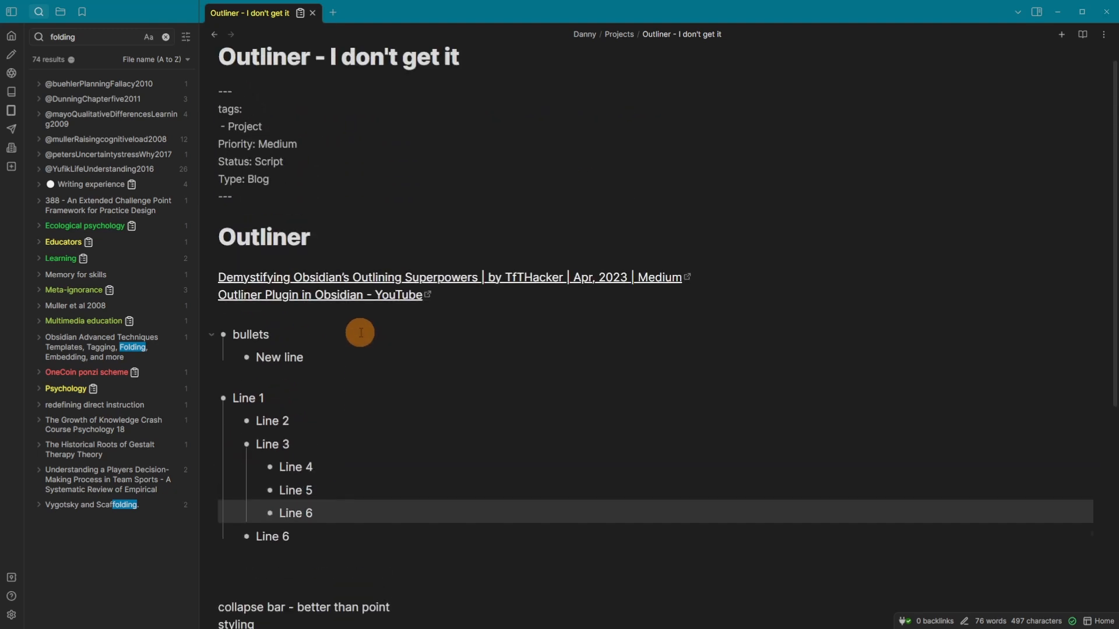
{"action": "scroll", "scroll_direction": "down", "scroll_amount": 3}
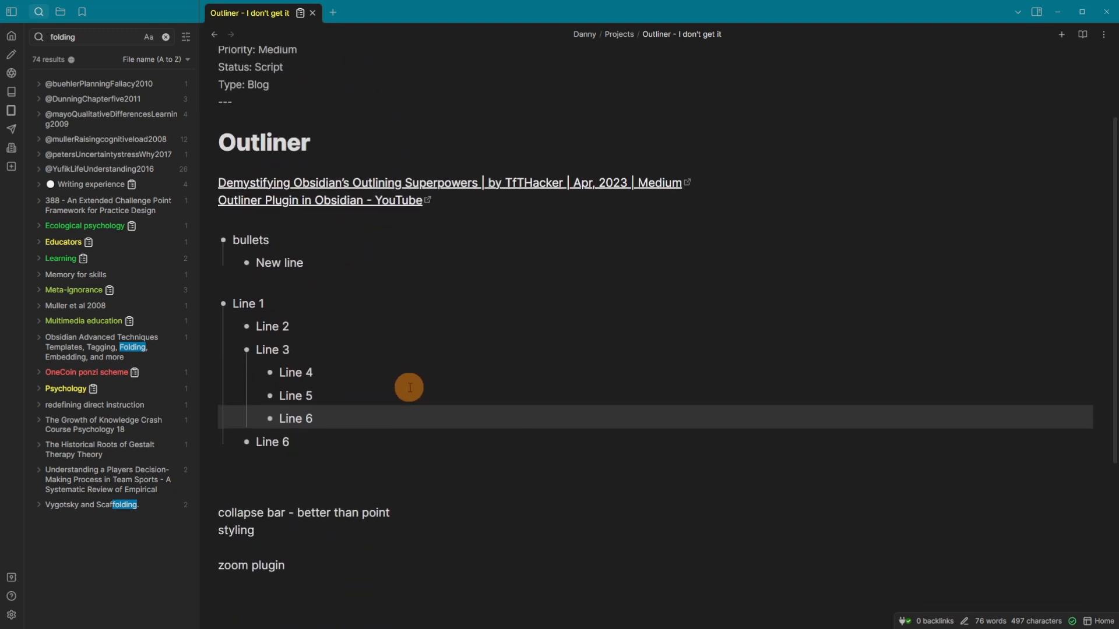
{"action": "mouse_move", "coordinate": [387, 451]}
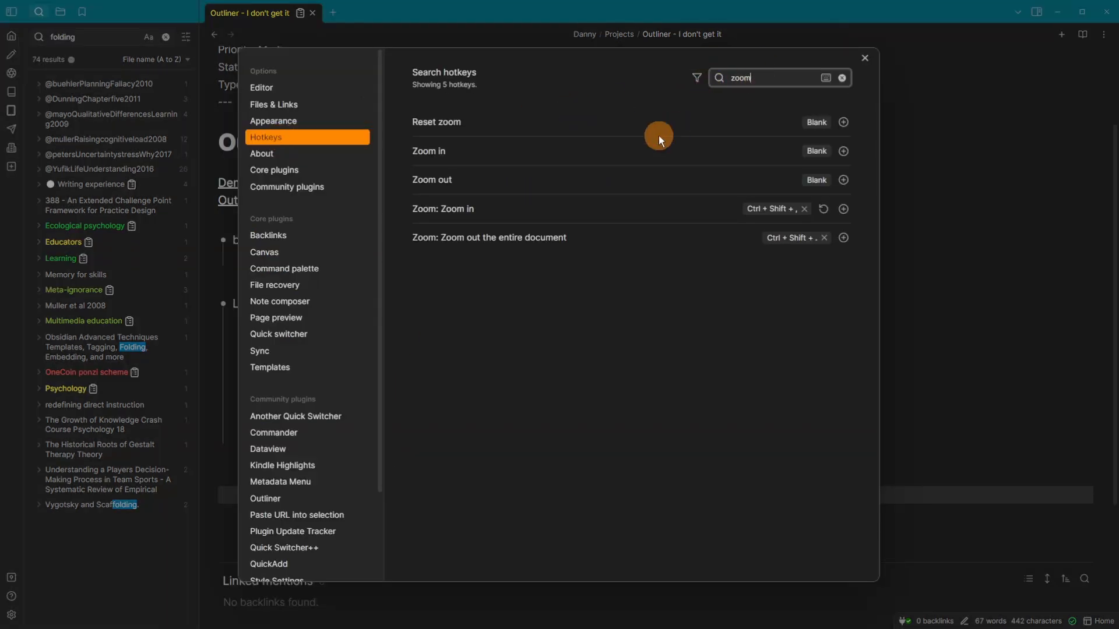
{"action": "mouse_move", "coordinate": [423, 249]}
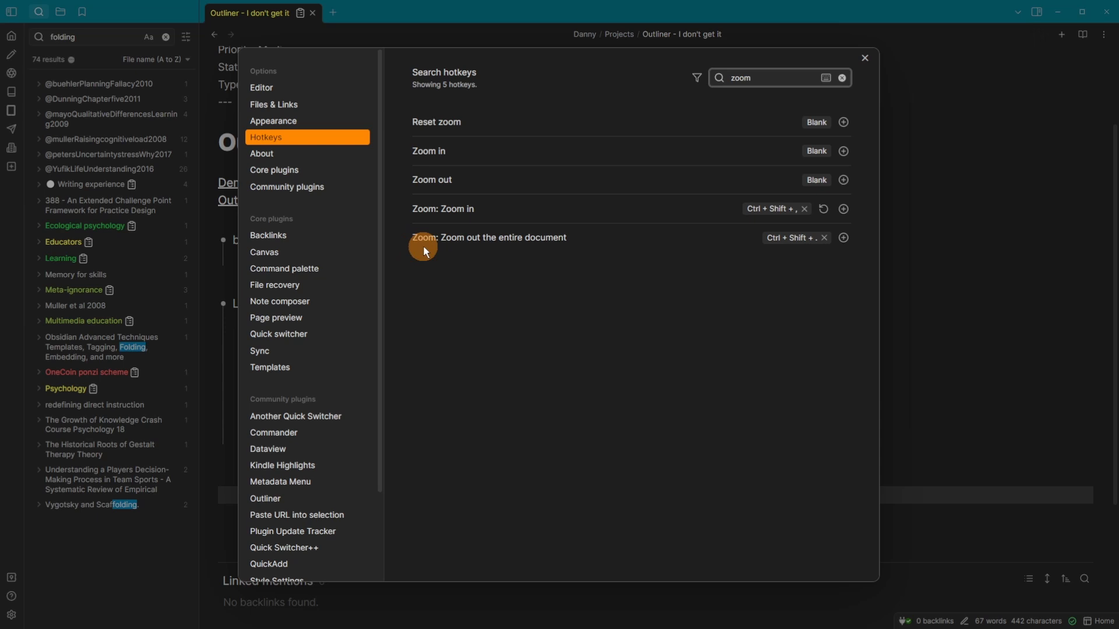
{"action": "mouse_move", "coordinate": [529, 250]}
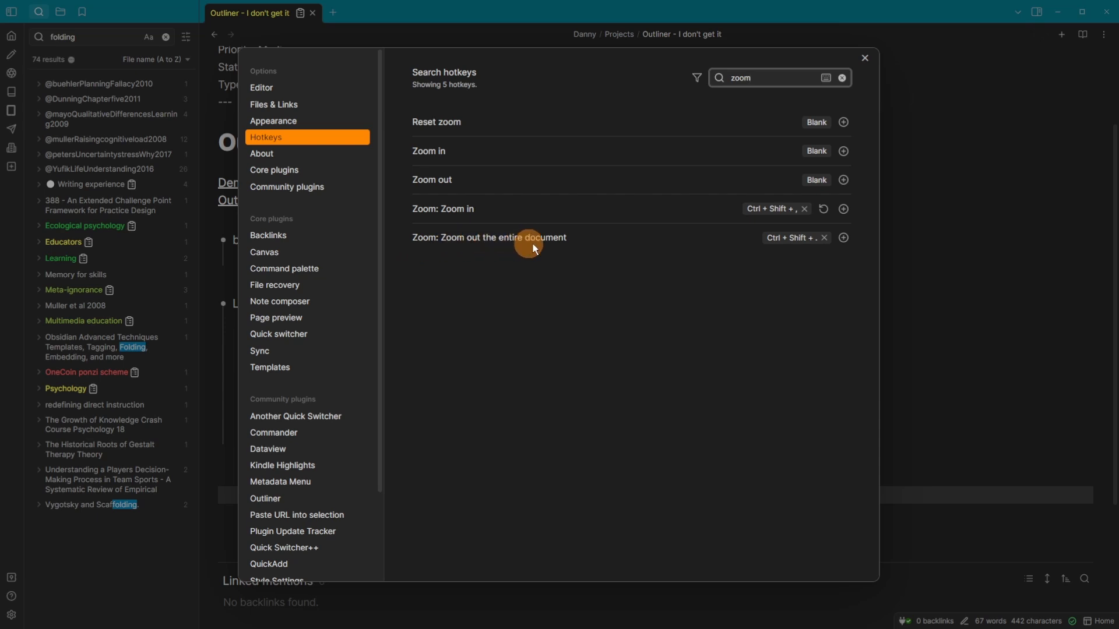
{"action": "mouse_move", "coordinate": [743, 220]}
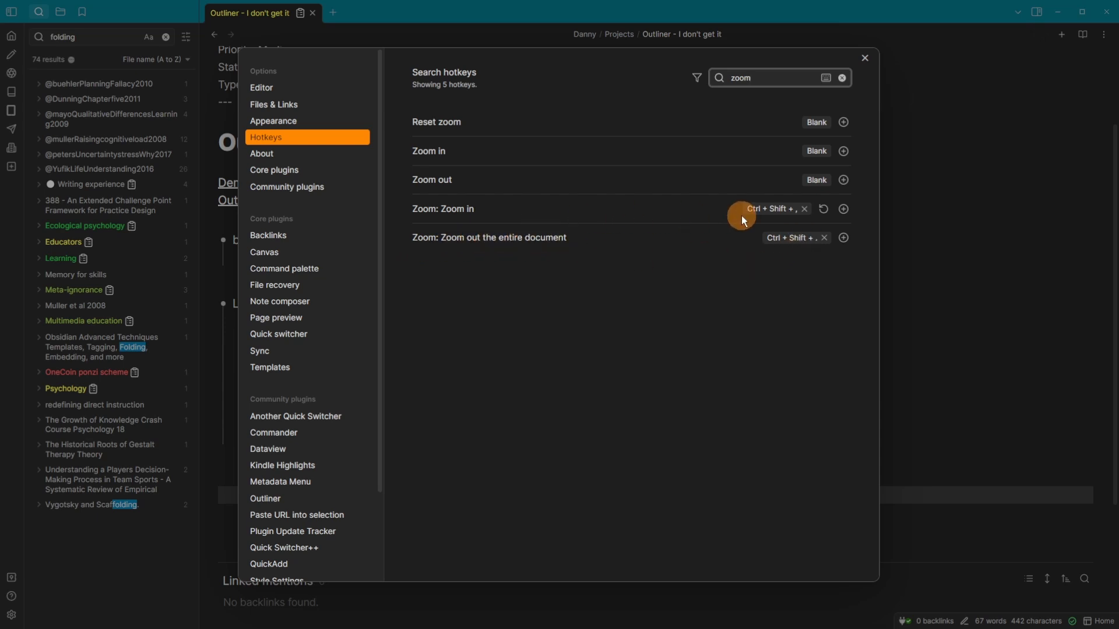
- Check Zoom hotkeys, add a 'Sub heading' above Line 1, and enable Outliner Drag-and-Drop (Experimental)
{"action": "left_click", "coordinate": [864, 58]}
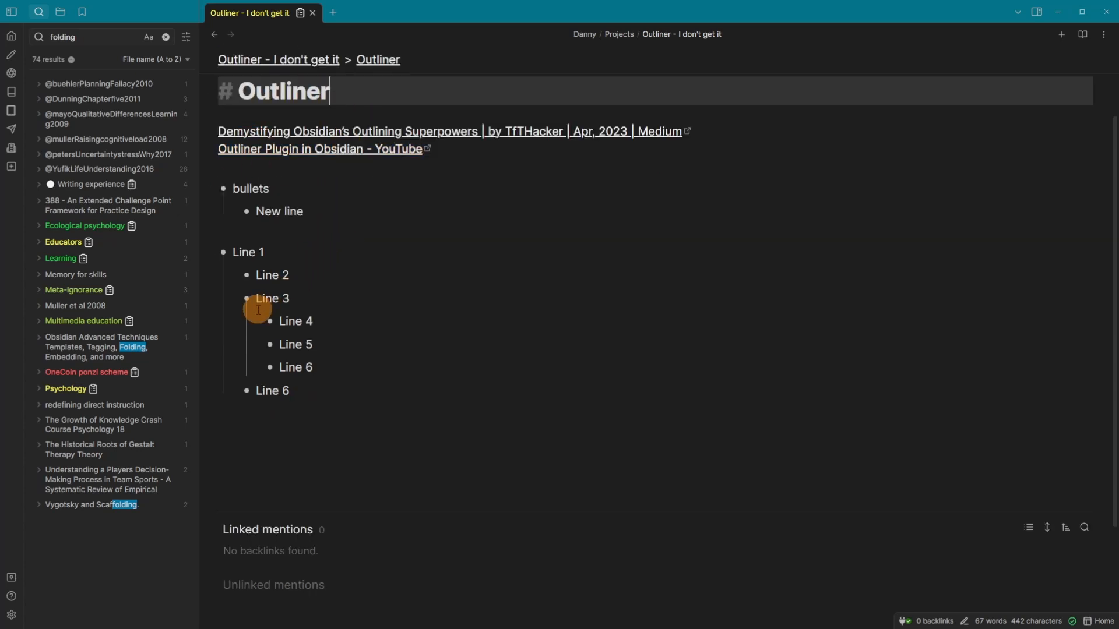
{"action": "left_click", "coordinate": [246, 298]}
{"action": "type", "text": "Sub heading"}
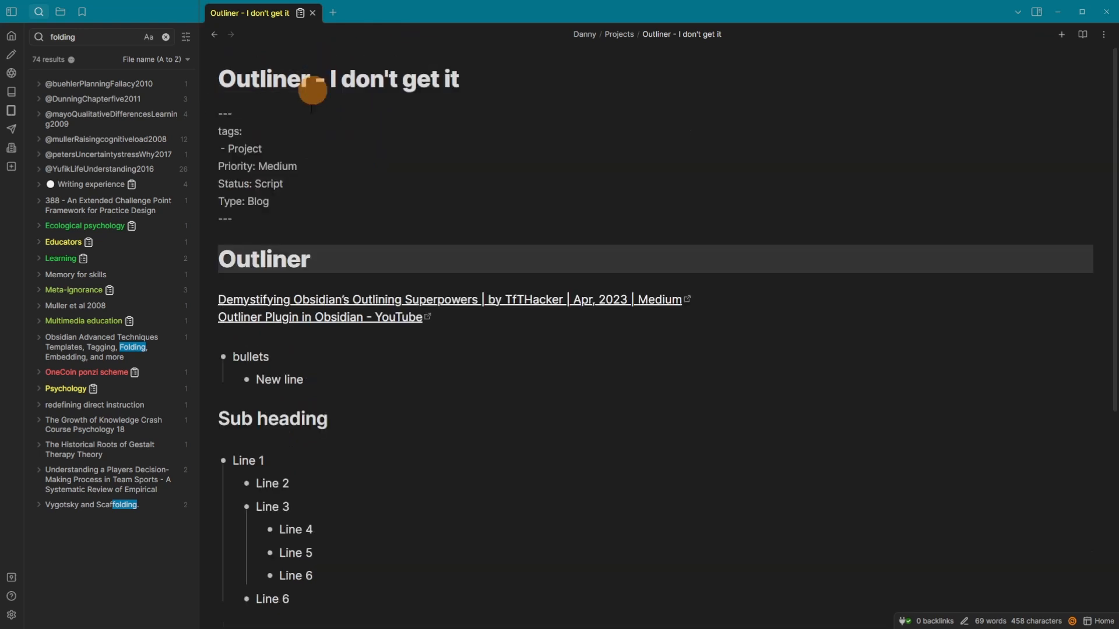
{"action": "left_click", "coordinate": [322, 419]}
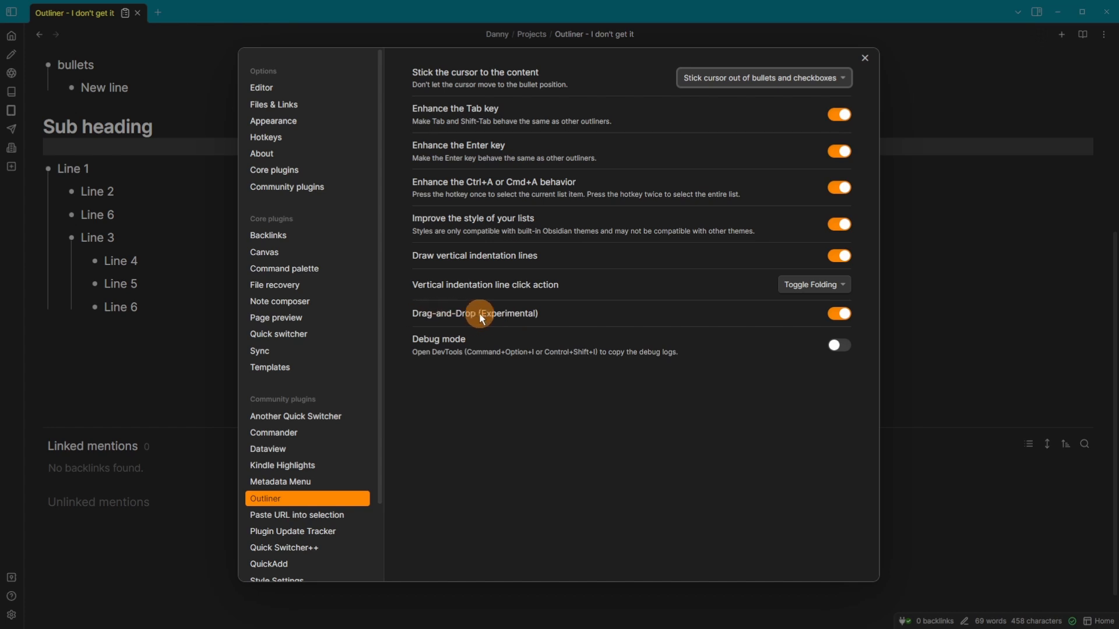
- Drag Line 2 into the Line 3 branch so Line 3's branch sits before Line 6
{"action": "left_click", "coordinate": [864, 58]}
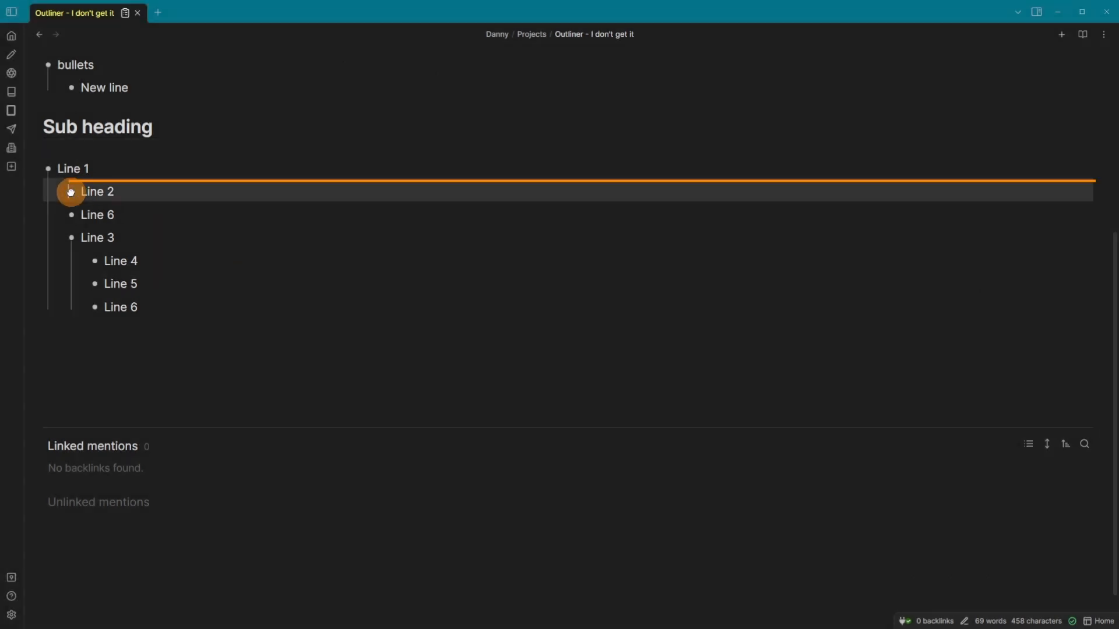
{"action": "left_click_drag", "start_coordinate": [70, 191], "coordinate": [132, 238]}
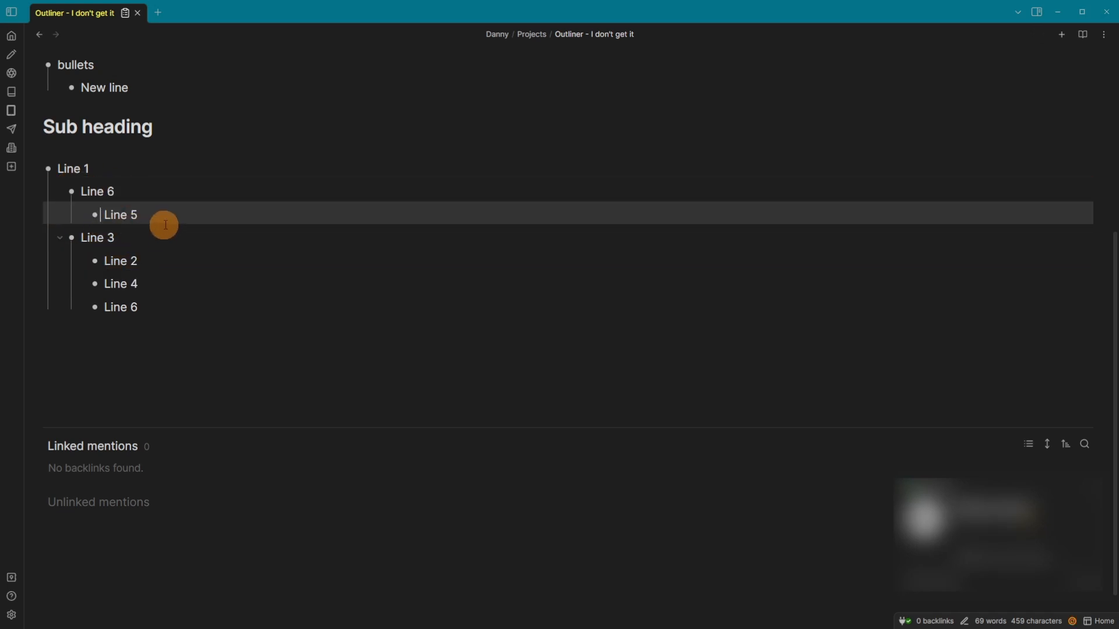
{"action": "mouse_move", "coordinate": [174, 229]}
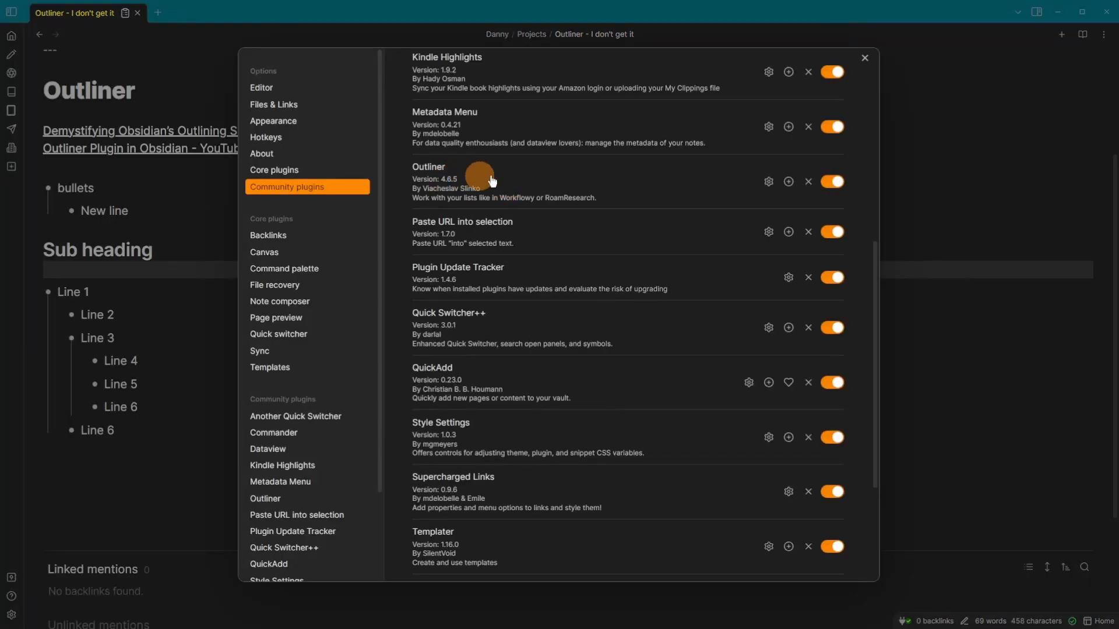
- Scroll the Community plugins list, close Settings, and return to the Sub heading note
{"action": "left_click", "coordinate": [807, 182]}
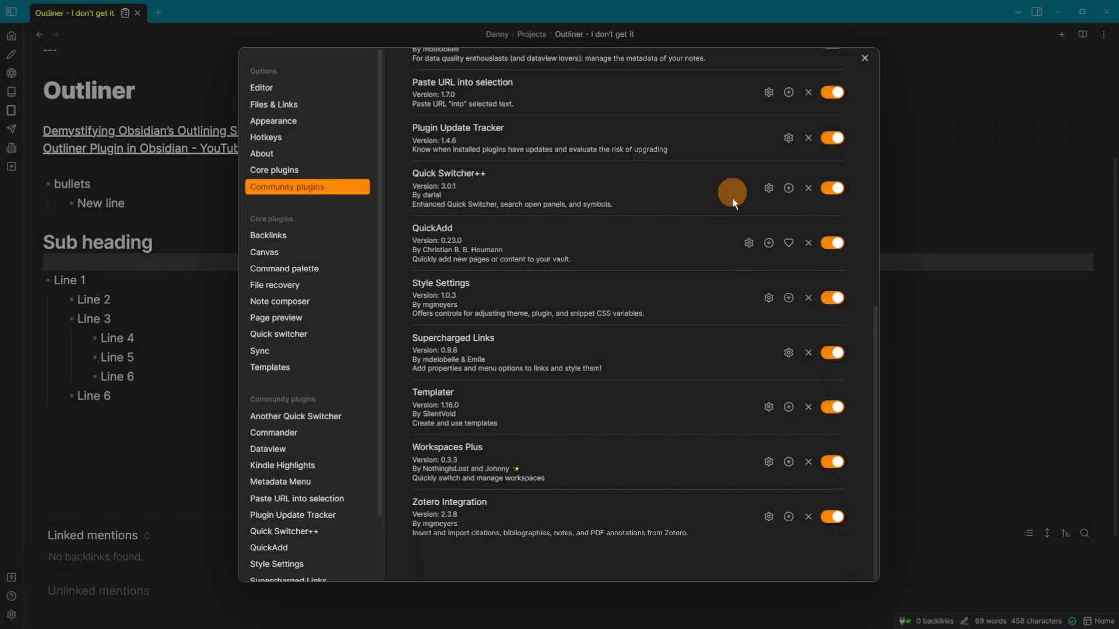
{"action": "left_click", "coordinate": [864, 58]}
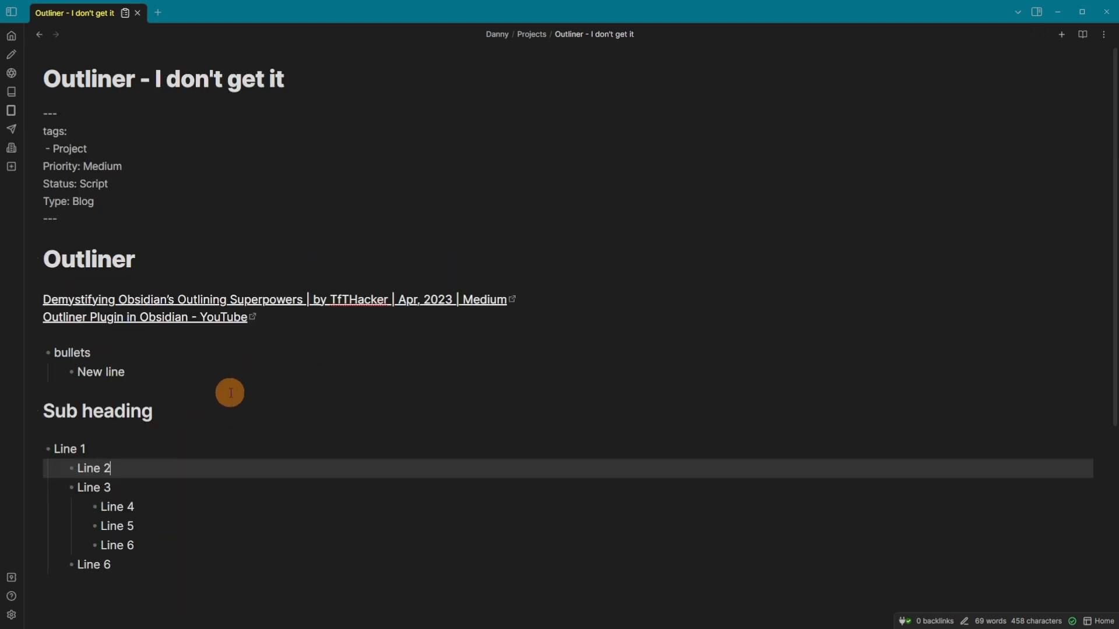
{"action": "scroll", "scroll_direction": "down", "scroll_amount": 3}
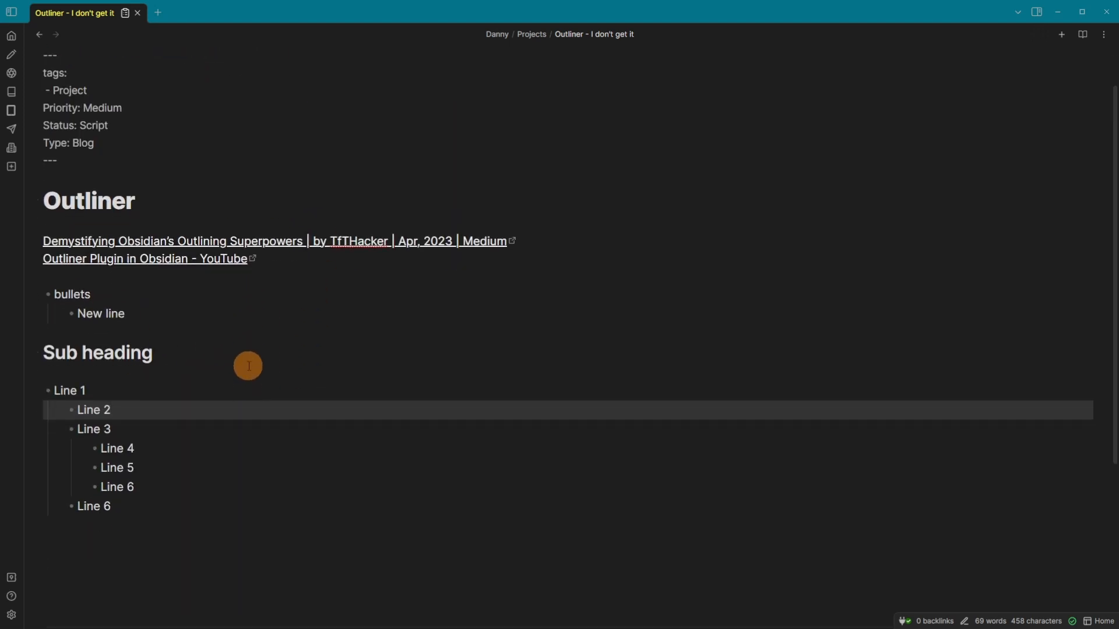